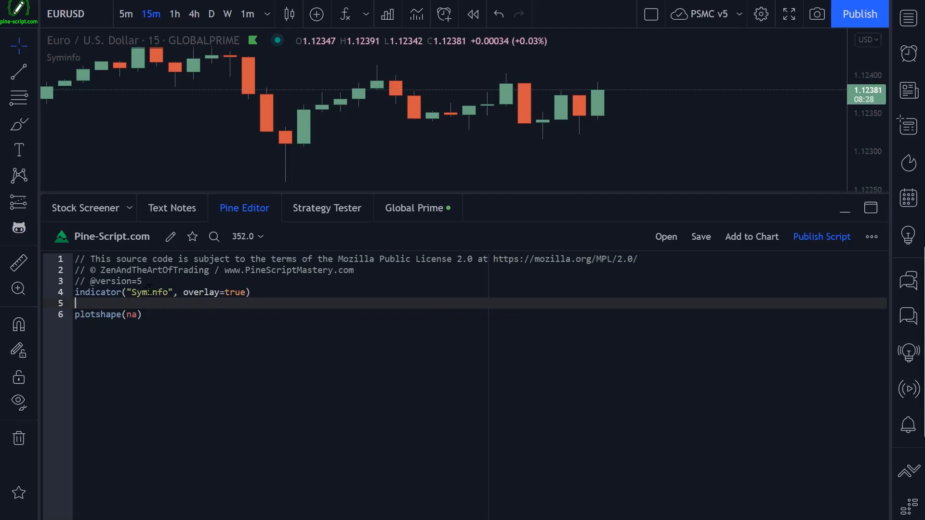
- Add a new line reading syminfo. below the indicator declaration and bring up autocomplete
key(enter)
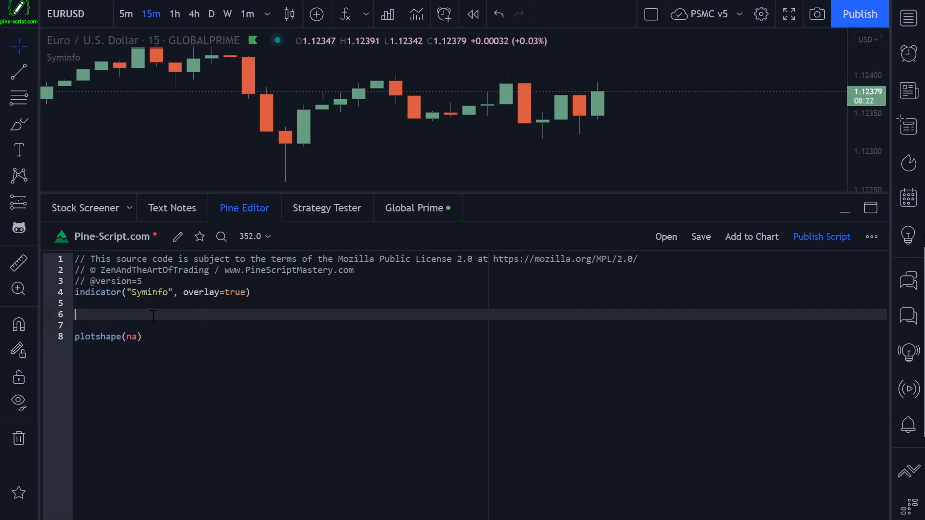
text(syminfo.)
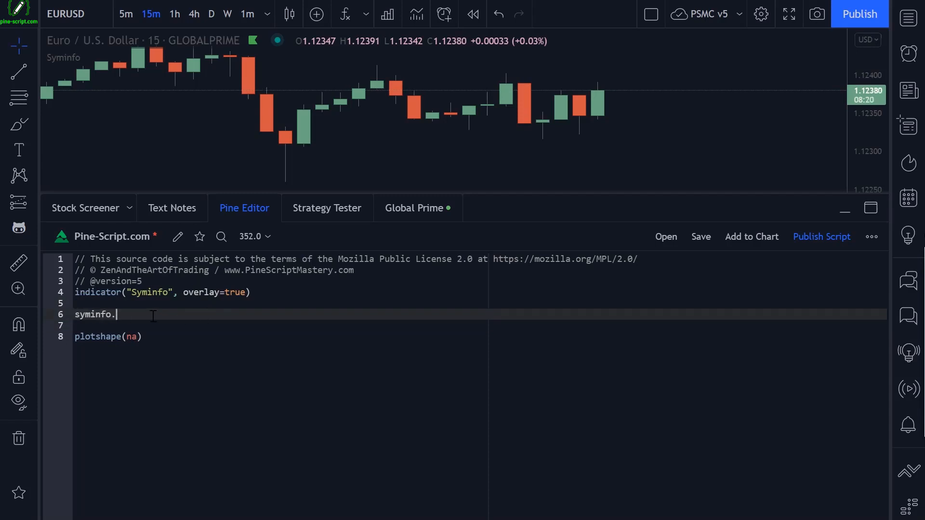
key(ctrl+space)
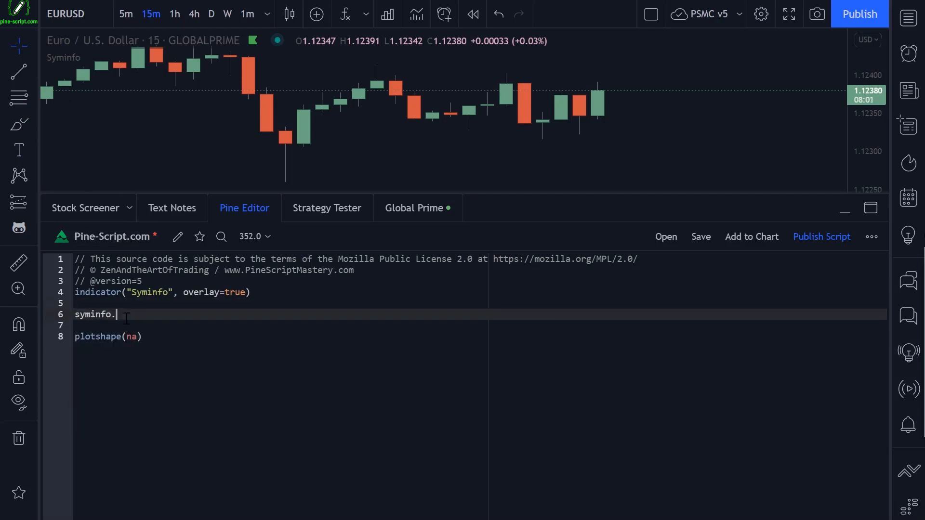
- Complete the line to syminfo.basecurrency and open its reference manual entry
text(basecurrency)
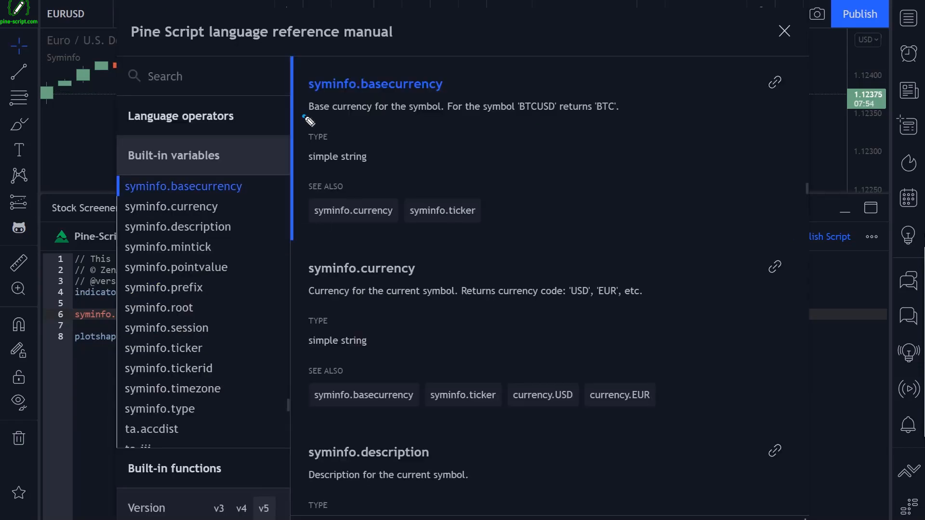
drag(308, 117, 442, 116)
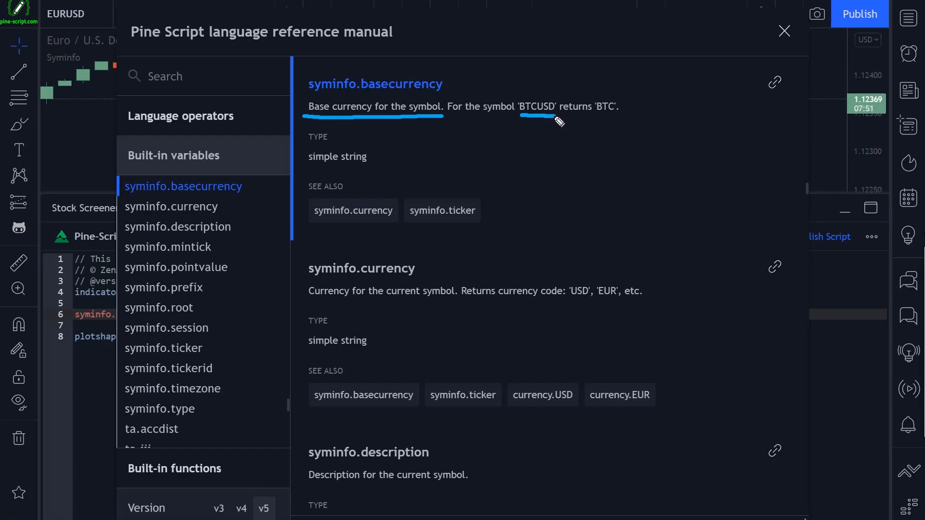
drag(565, 264, 606, 118)
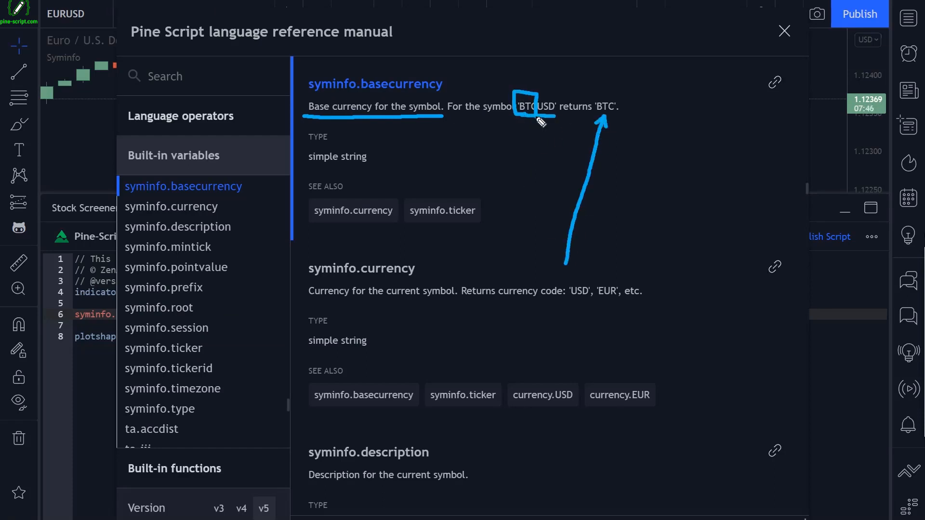
- Close the reference, change line 6 to syminfo.description and the last line to plot(na)
click(784, 31)
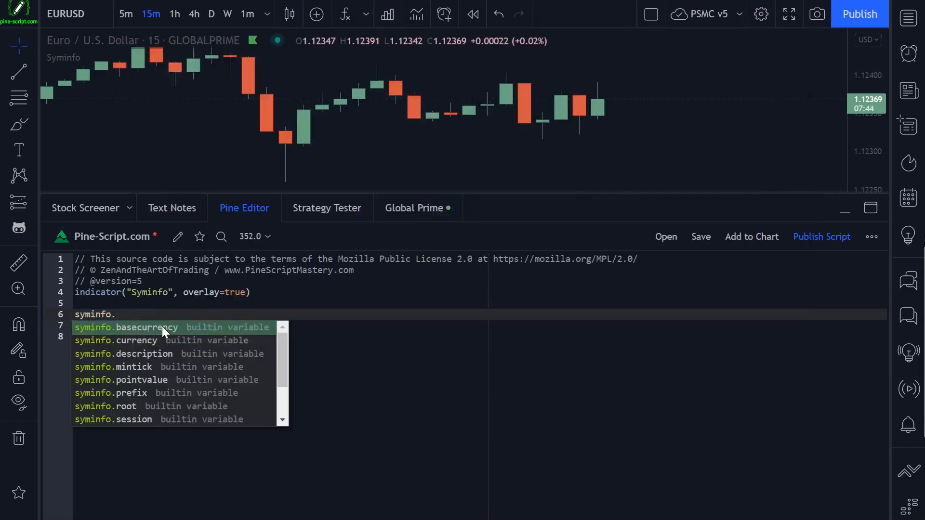
mouse_move(139, 340)
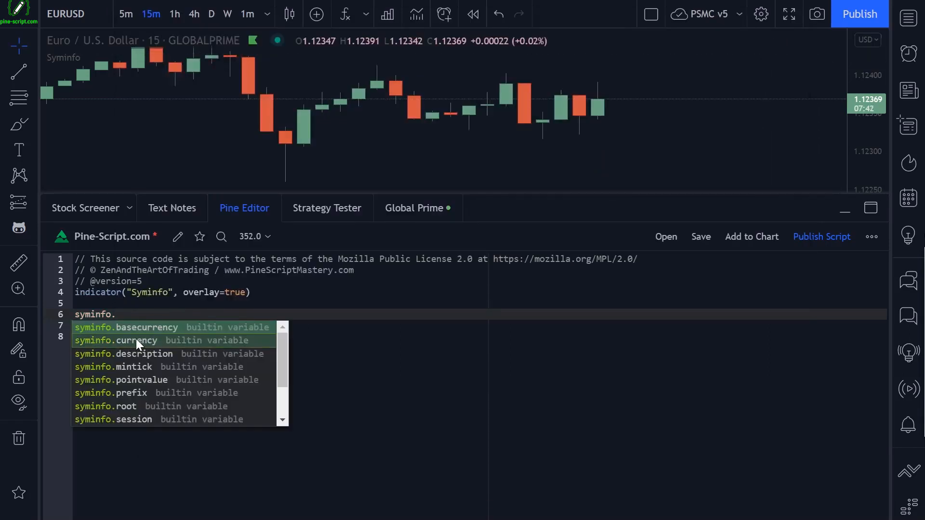
click(137, 340)
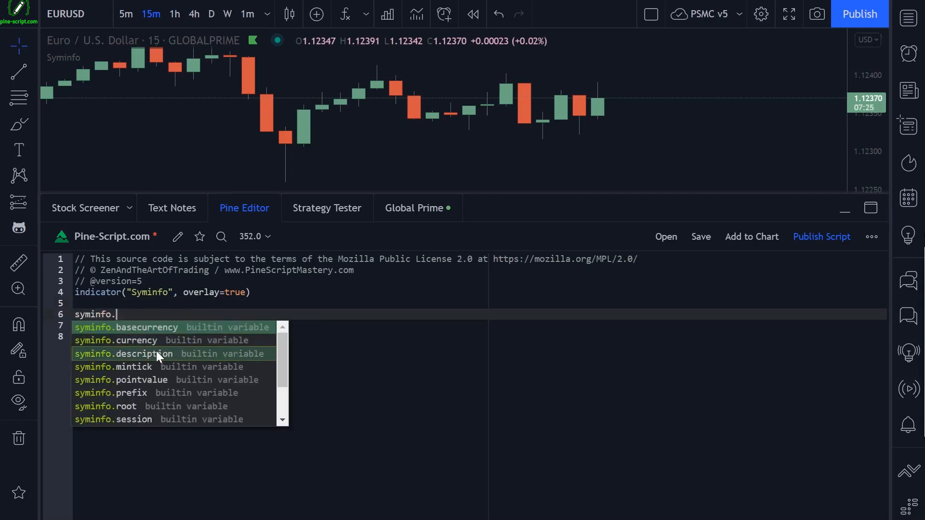
click(123, 353)
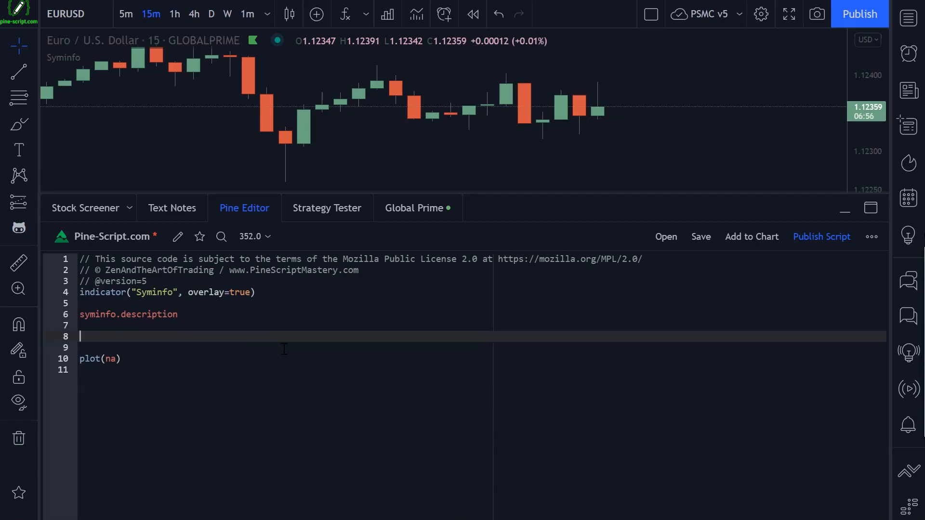
- Write if barstate.islast with label.new(bar_index, high, text=syminfo.description) and add to chart
text(la)
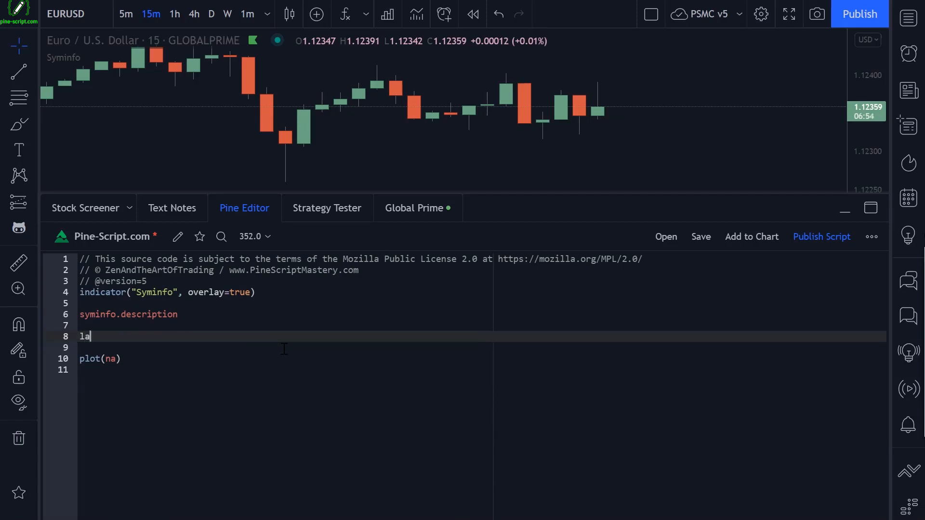
text(if bar)
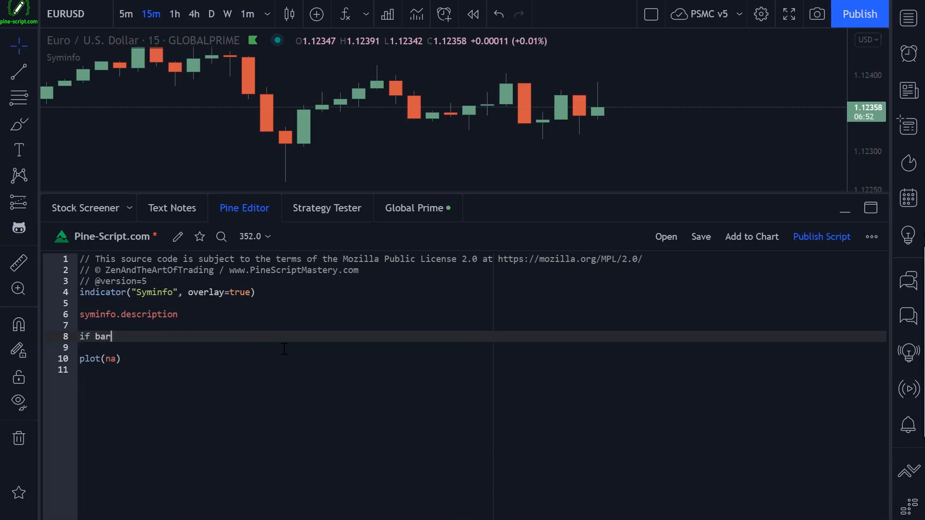
text(state.islast)
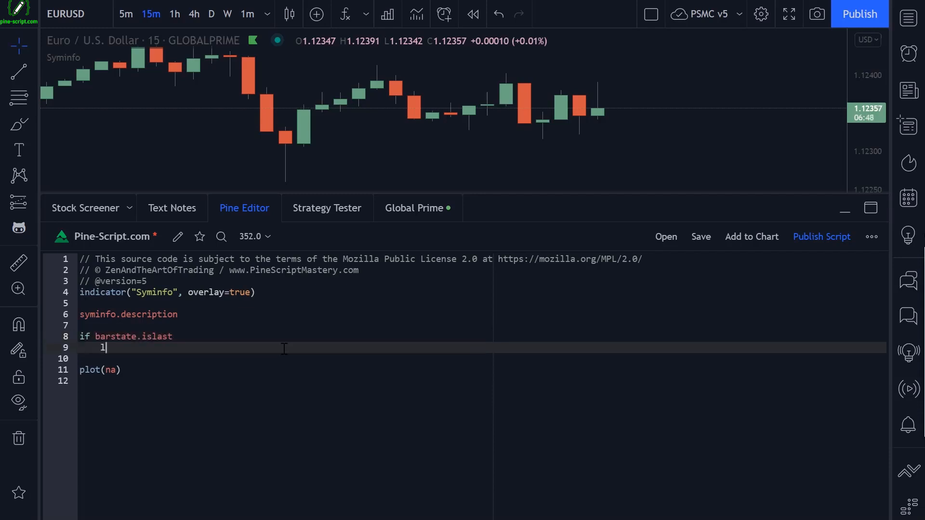
text(label.new()
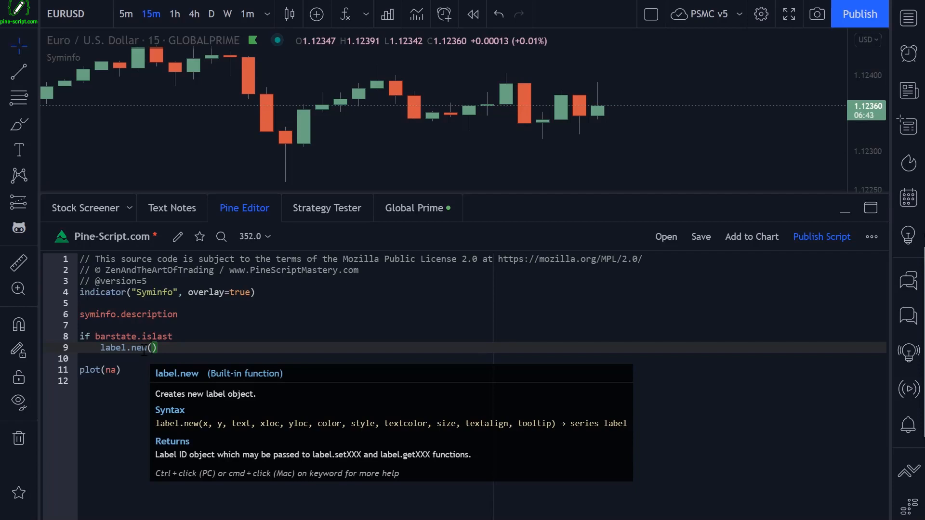
text(bar_index, high,)
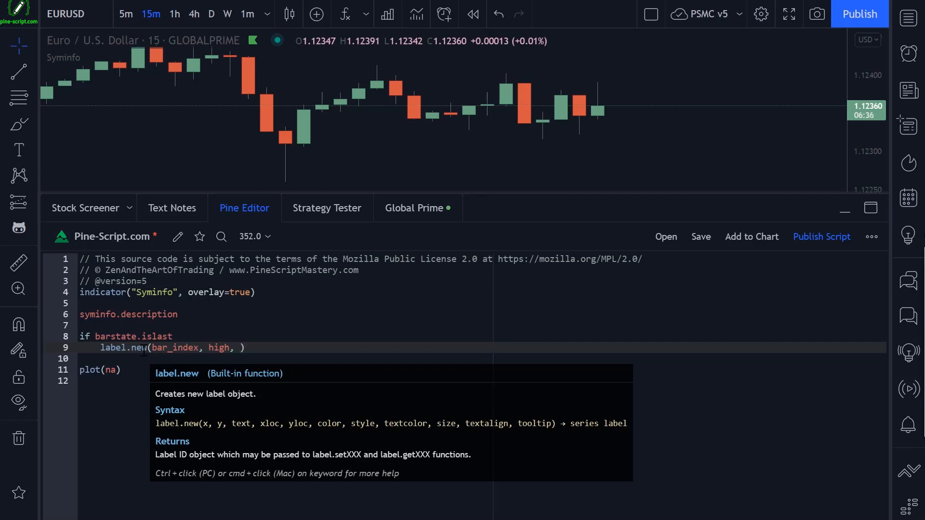
text(text=)
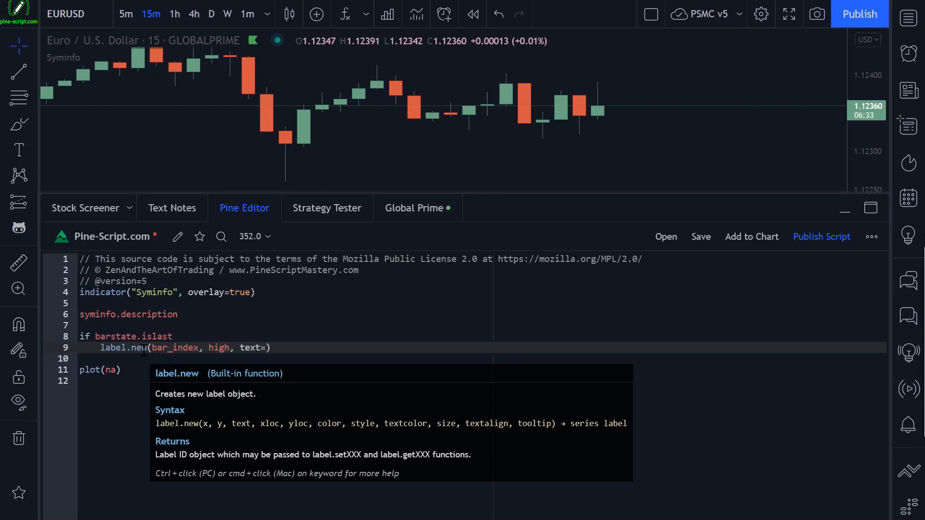
text(syminfo.description)
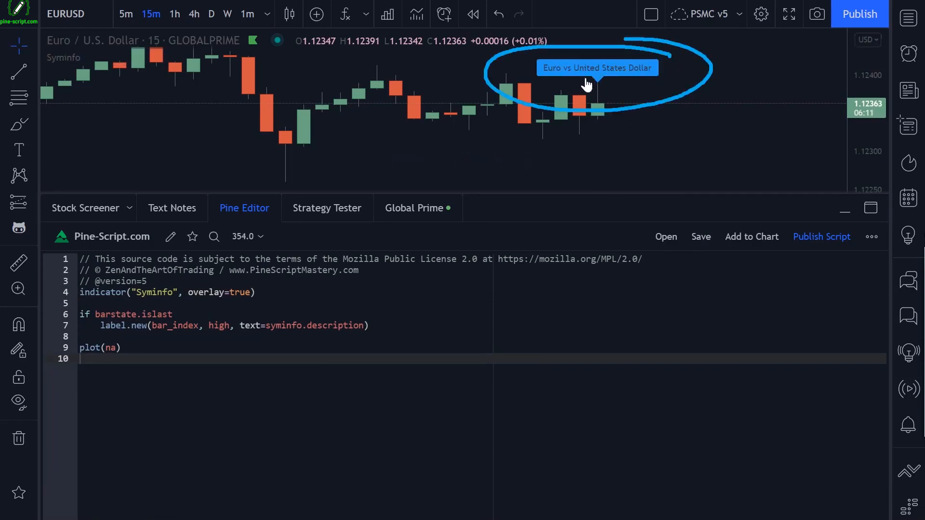
- Switch the chart to GBPUSD and comment out the label lines with //
click(64, 13)
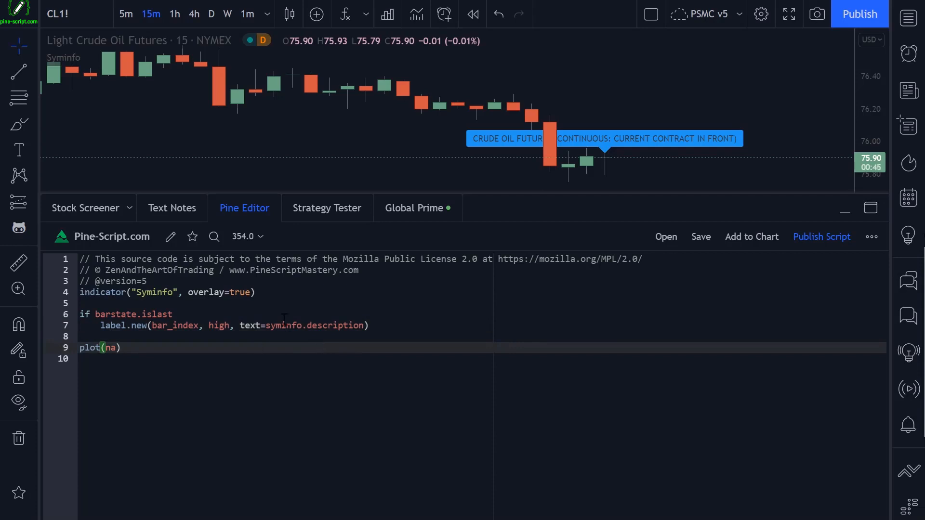
mouse_move(63, 56)
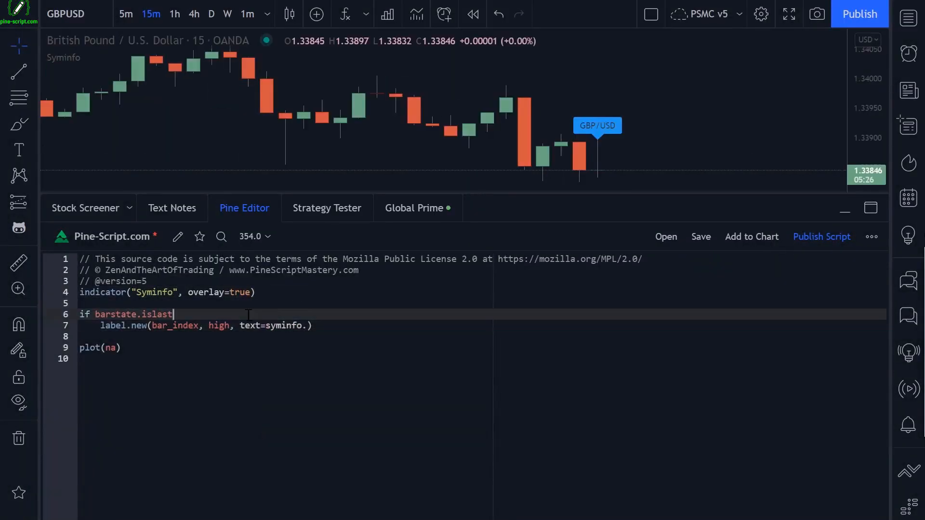
text(//)
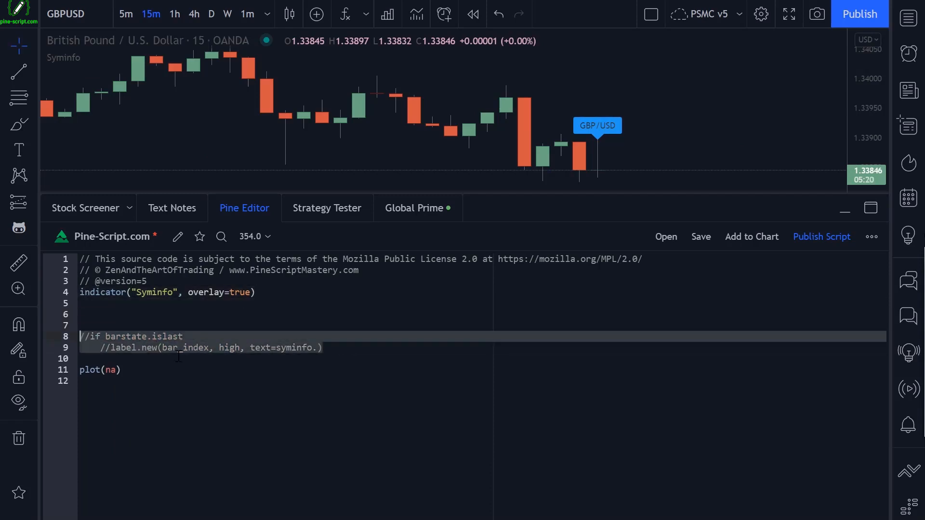
- Define atr = ta.atr(14) after checking syminfo.mintick on the empty line
click(319, 348)
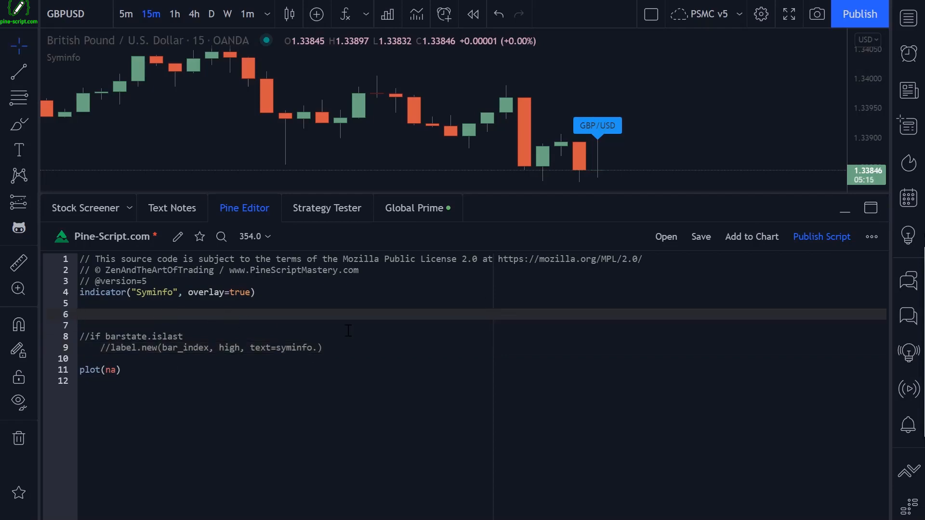
text(syminfo.)
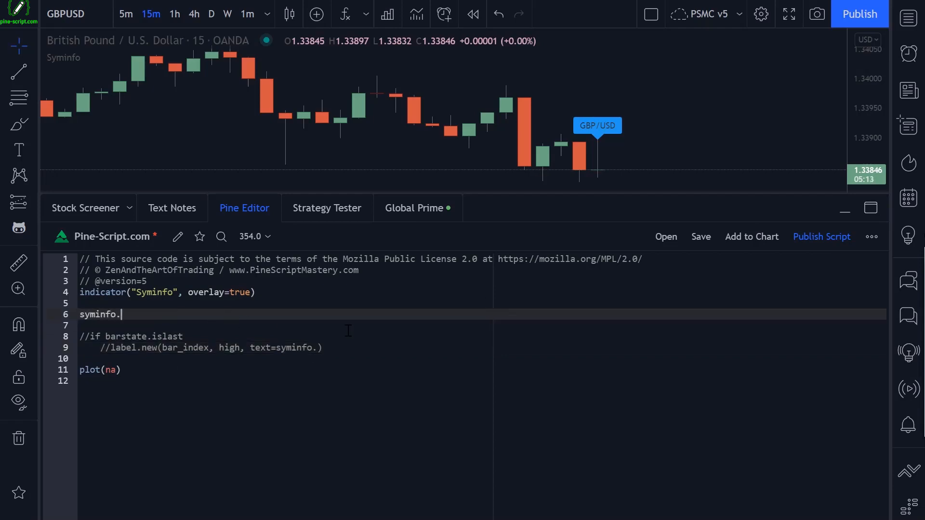
text(mintick)
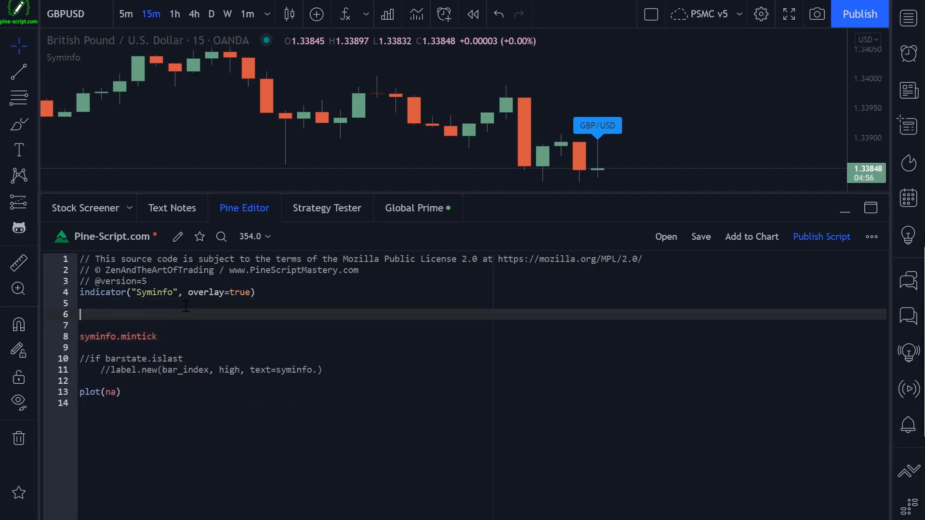
text(atr = ta)
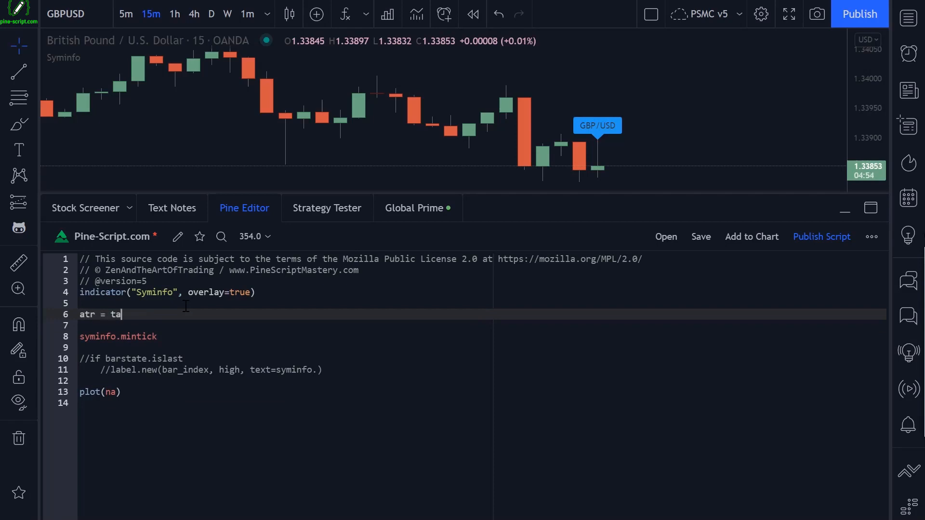
text(.atr())
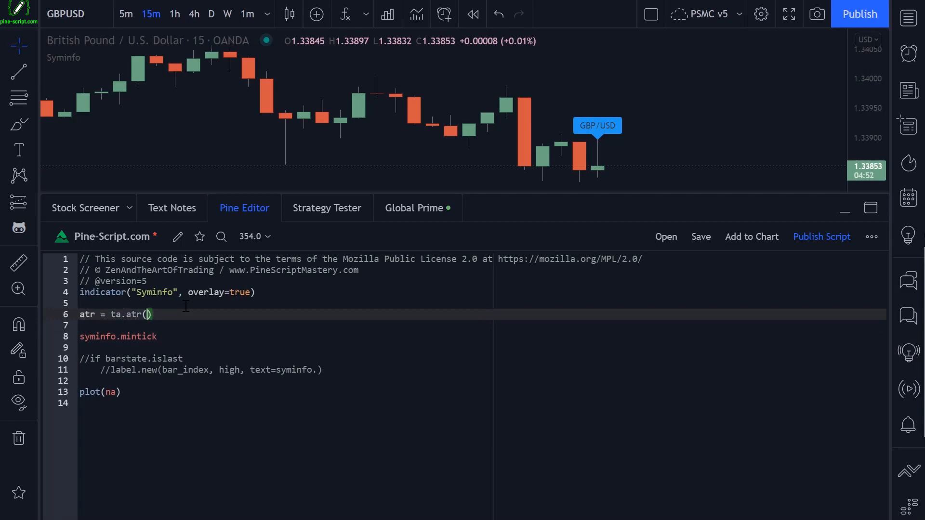
text(14)
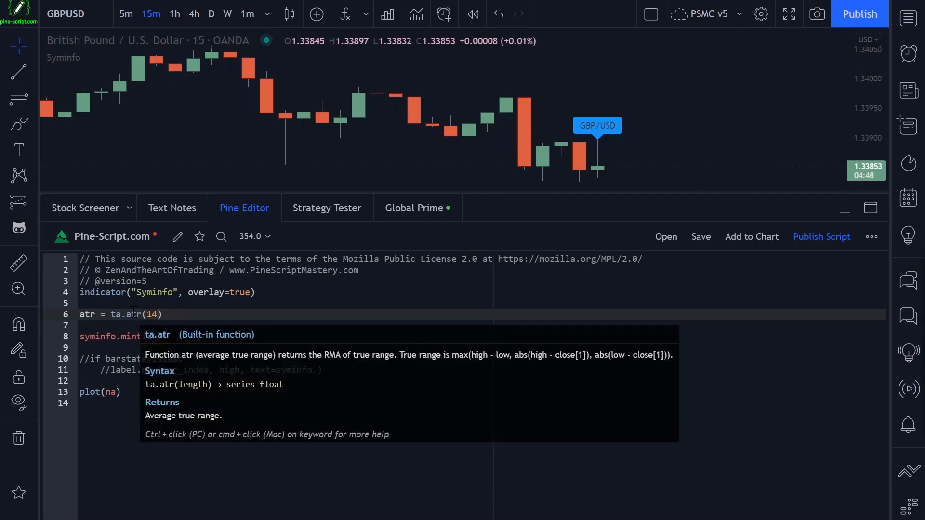
- Compute atrPoint = atr / syminfo.mintick and plot atr in red and atrPoint in blue
text(atrPoint =)
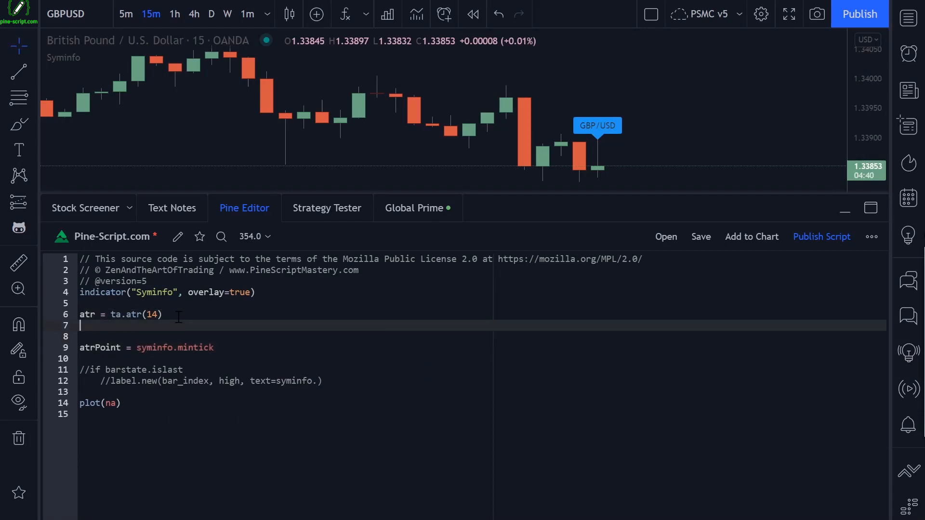
text(plot(atr, color=color.red)
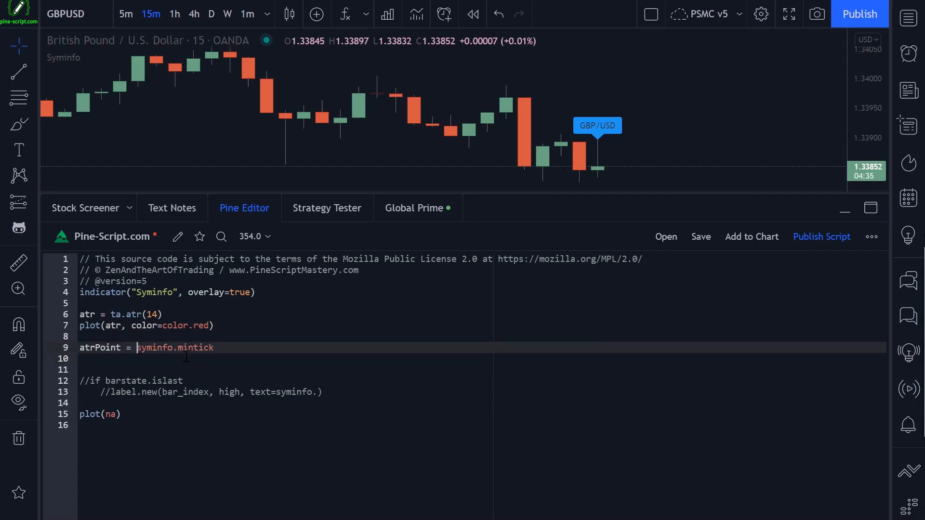
text(atr /)
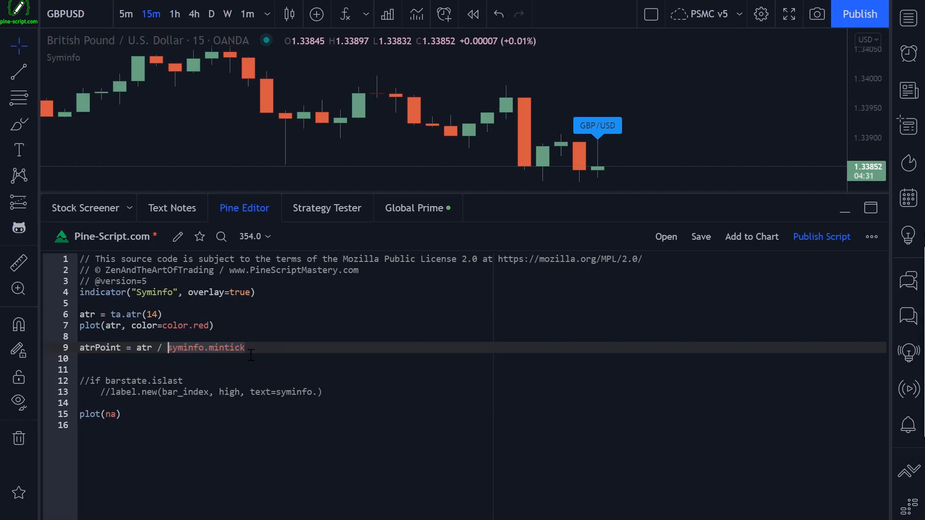
text(plot)
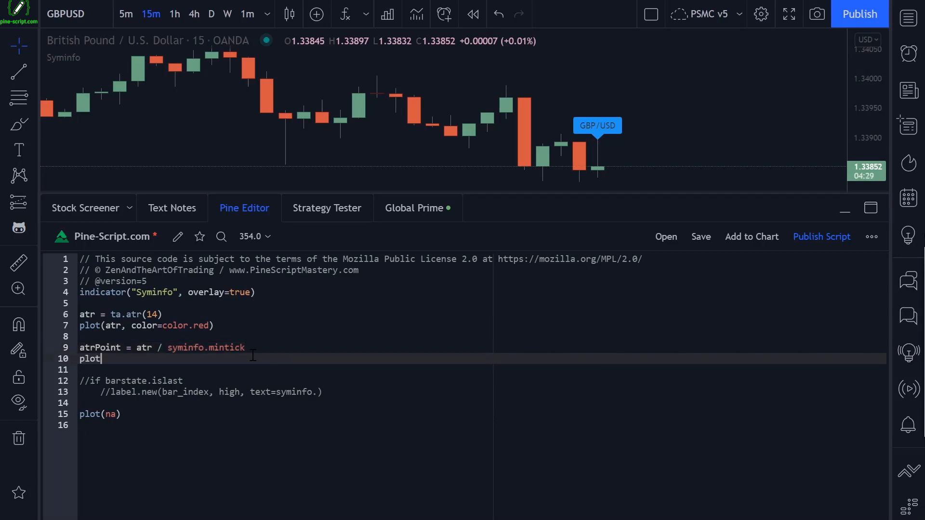
text((atrPoint, color=)
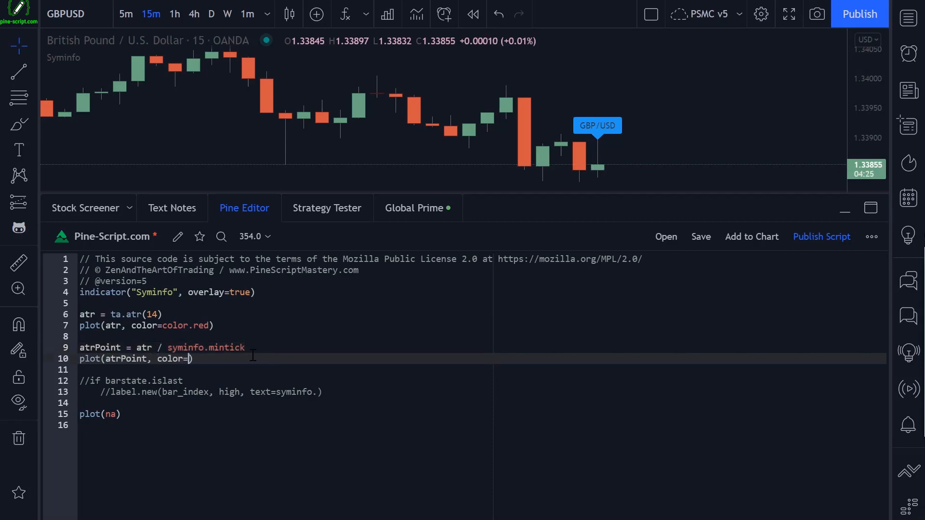
text(color.blue)
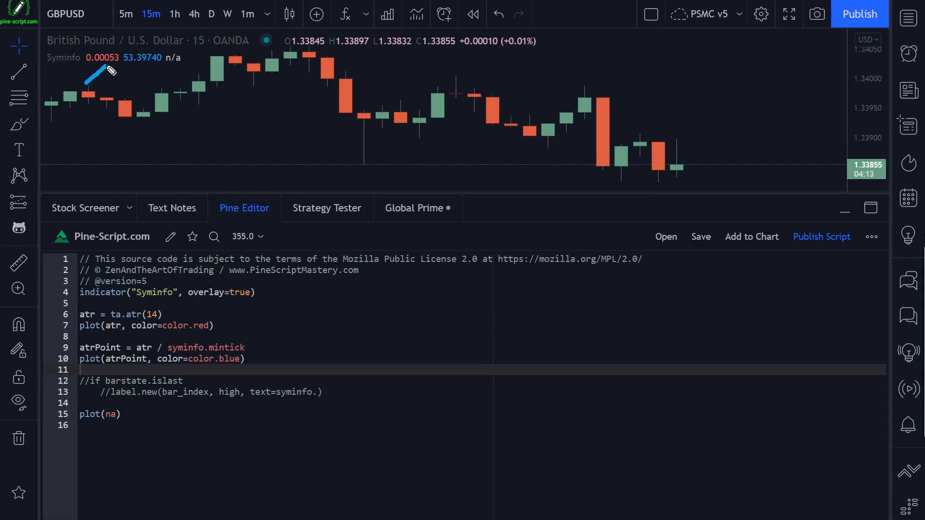
drag(70, 272, 105, 65)
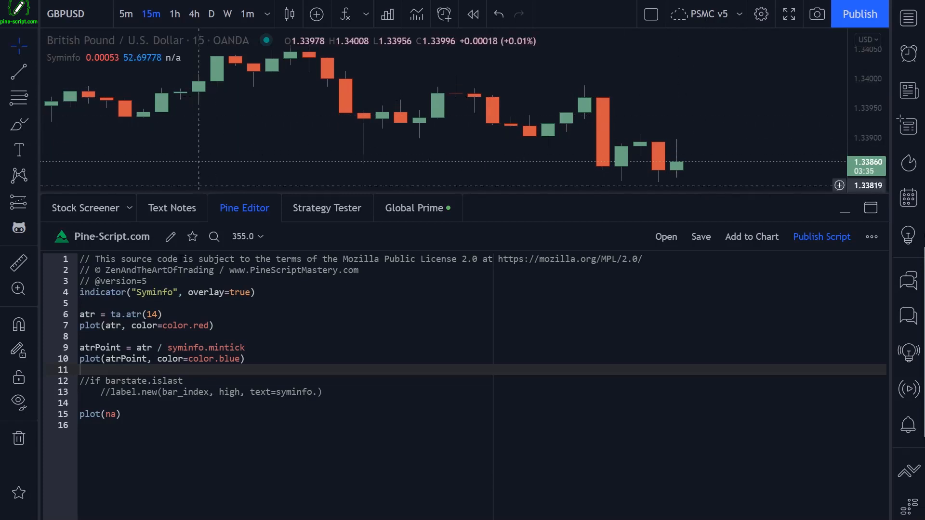
- Add atrPips = atrPoint / 10 and plot it in purple, then save
key(enter)
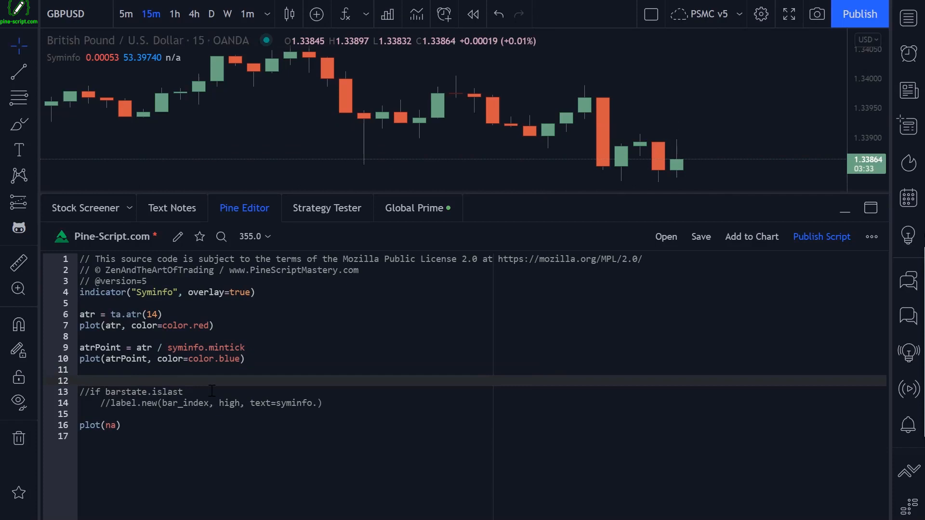
text(atrPips =)
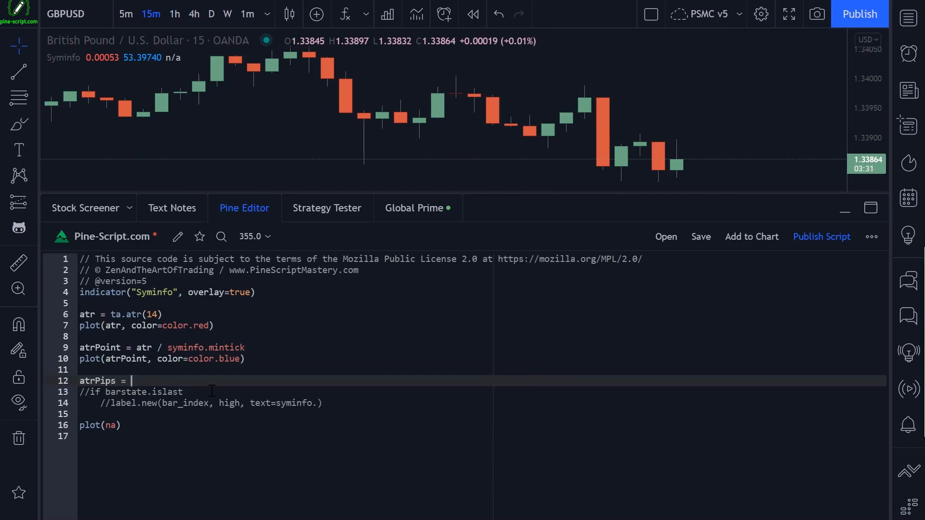
text(atrPoint /)
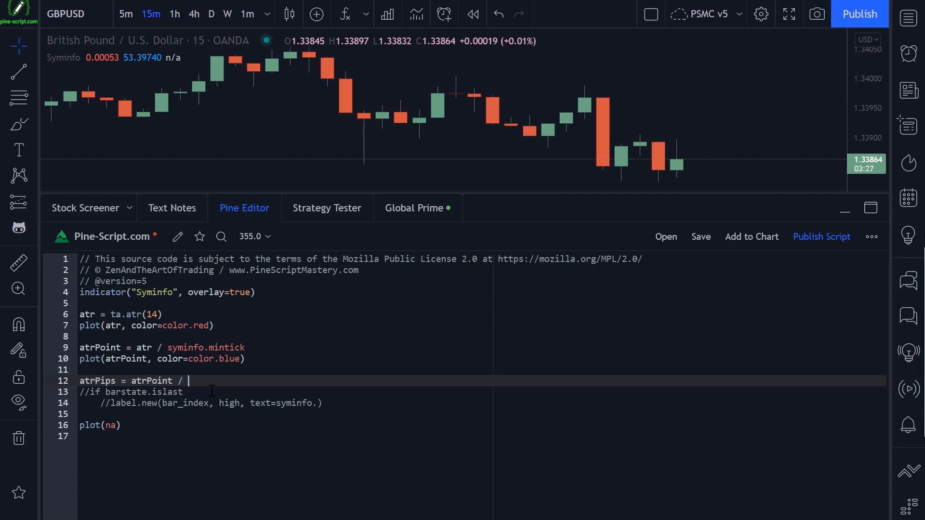
text(10)
text(plot(atrPipsm co)
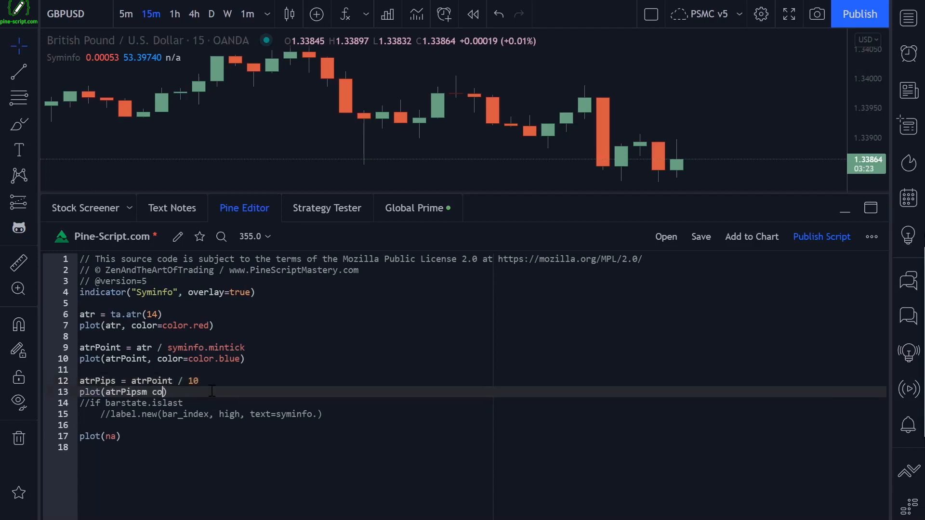
text(, color=color.)
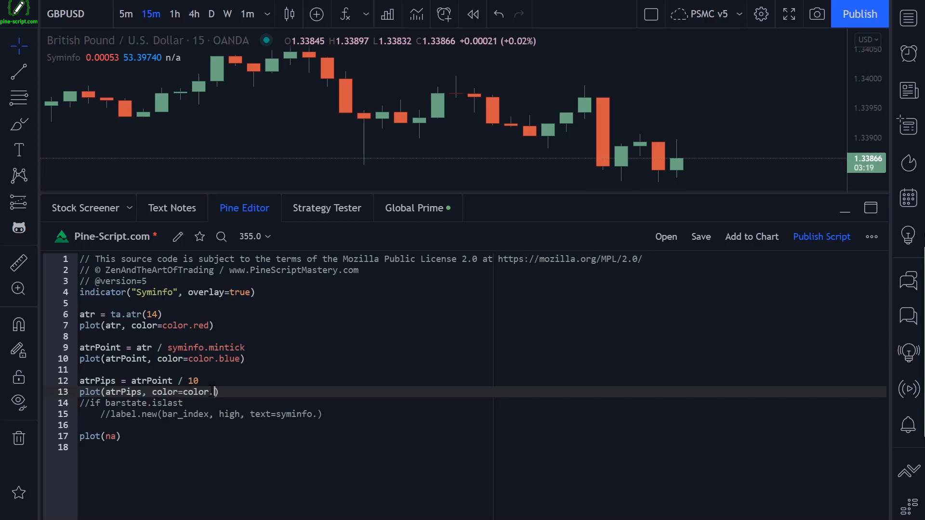
text(purple)
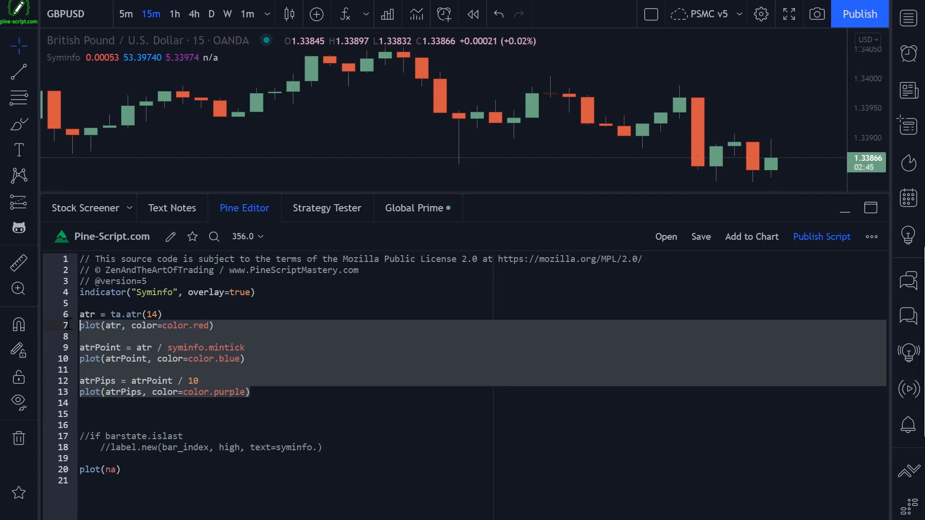
- Delete the ATR calculation and plot lines, check the pointvalue reference, and edit the final plot argument
key(Delete)
text(syminfo.)
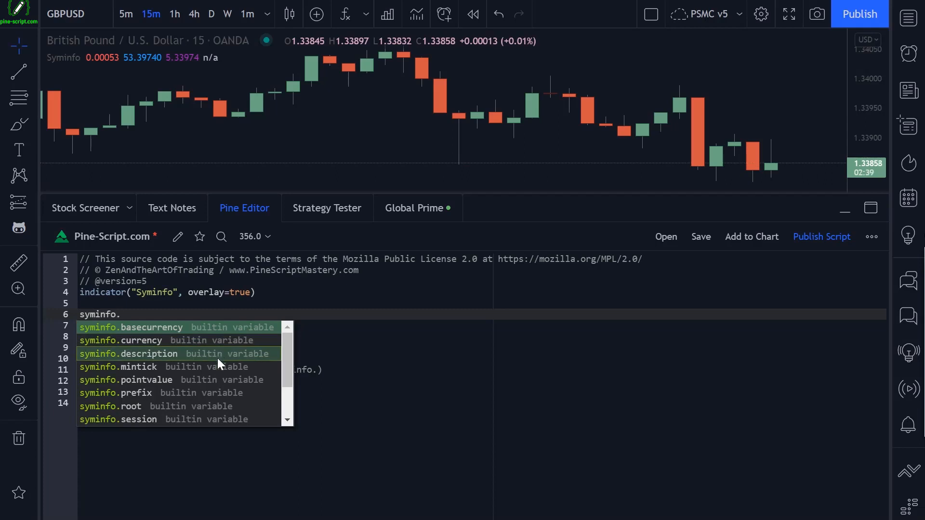
click(125, 380)
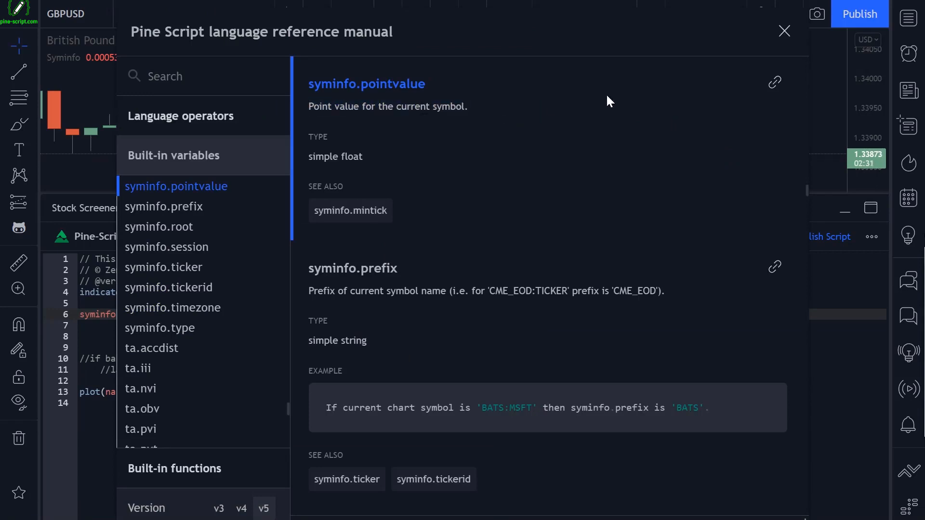
click(784, 31)
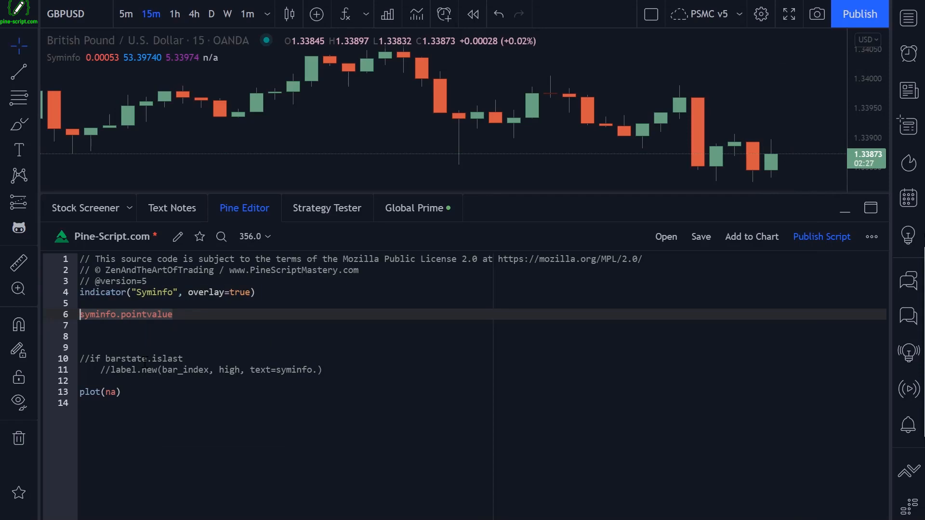
click(124, 392)
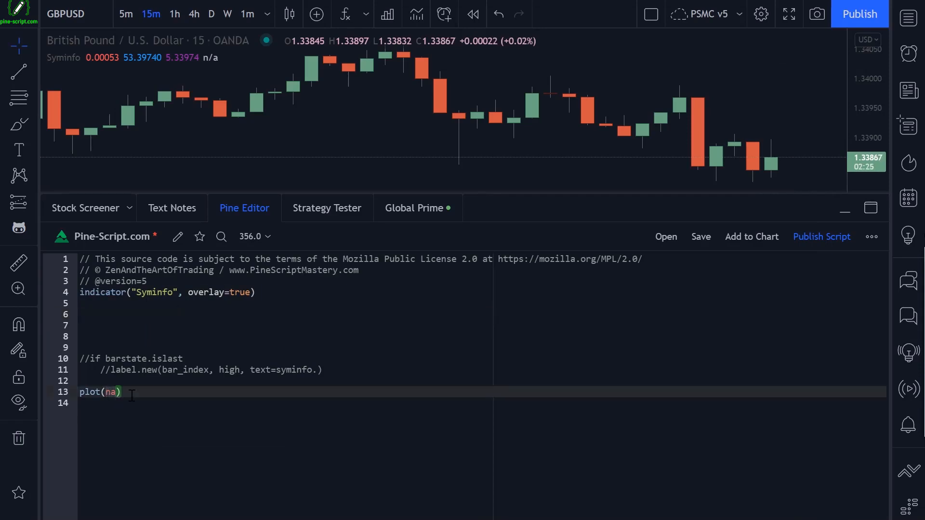
- Plot syminfo.pointvalue, then load BTCUSD and CL1! crude oil futures on the chart
text(syminfo.pointvalue)
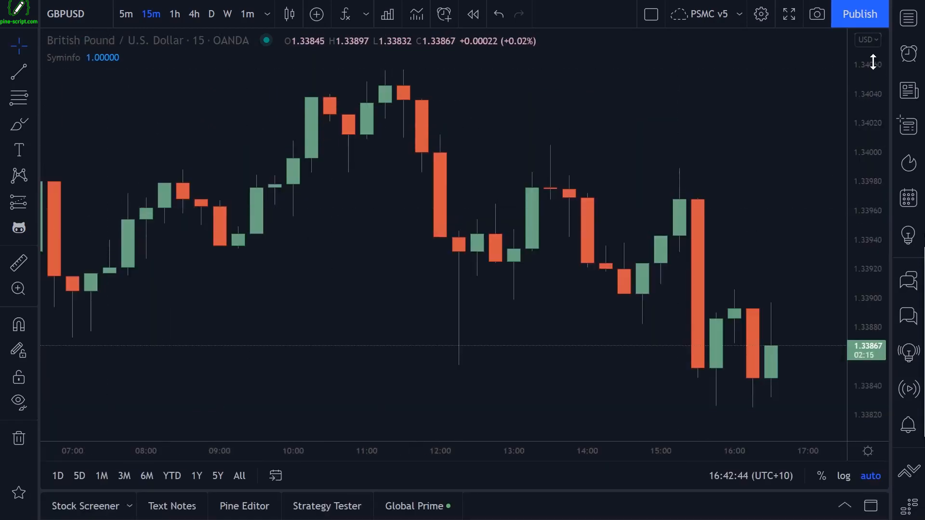
text(BTC)
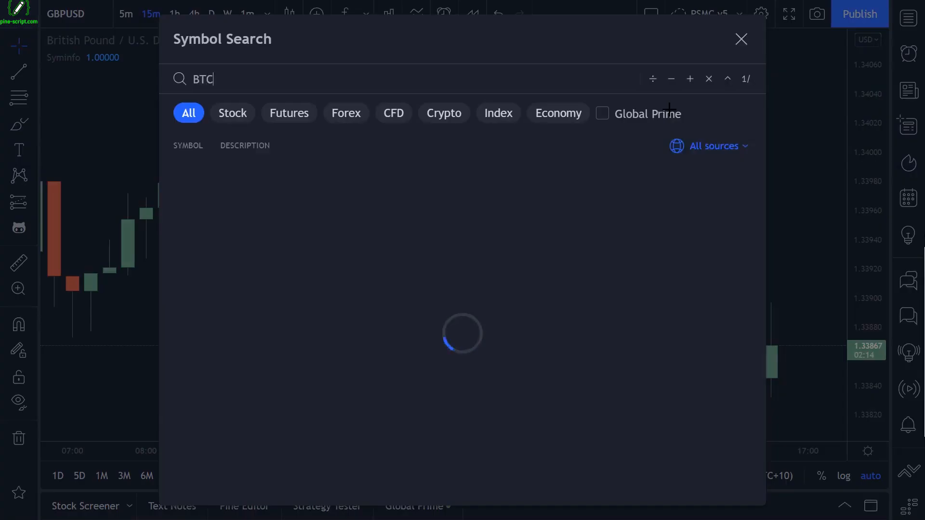
click(741, 39)
text(CL1)
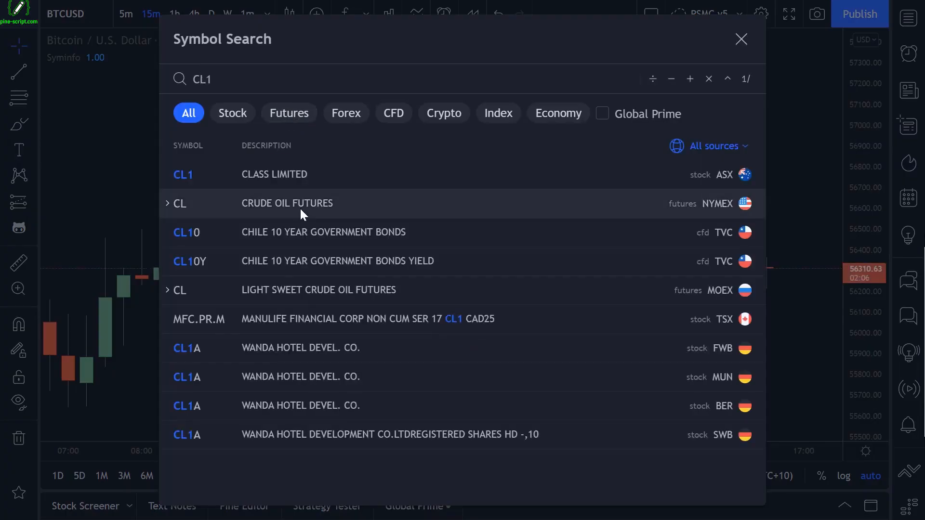
click(741, 39)
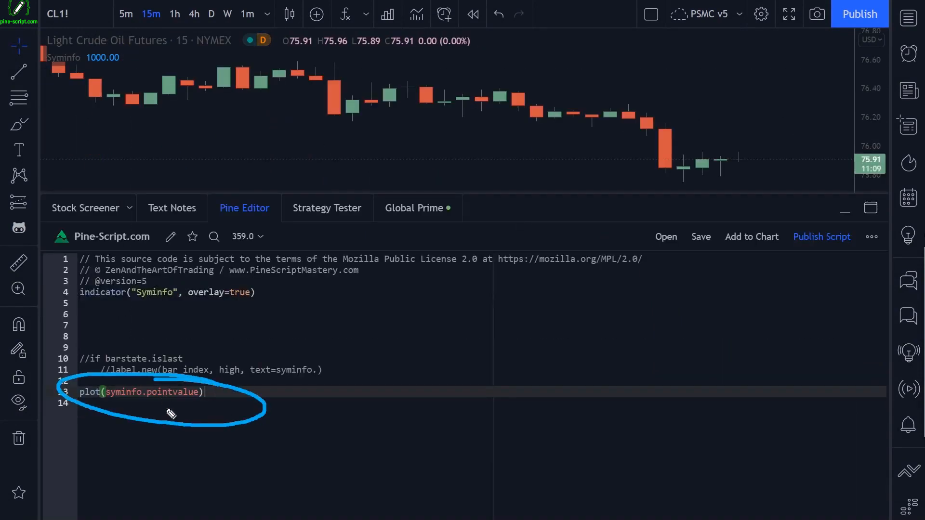
mouse_move(174, 392)
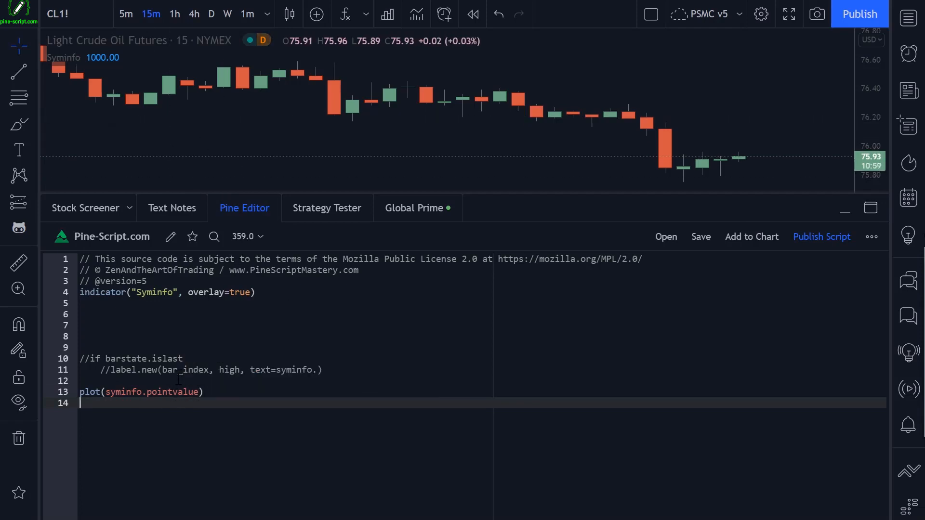
click(180, 392)
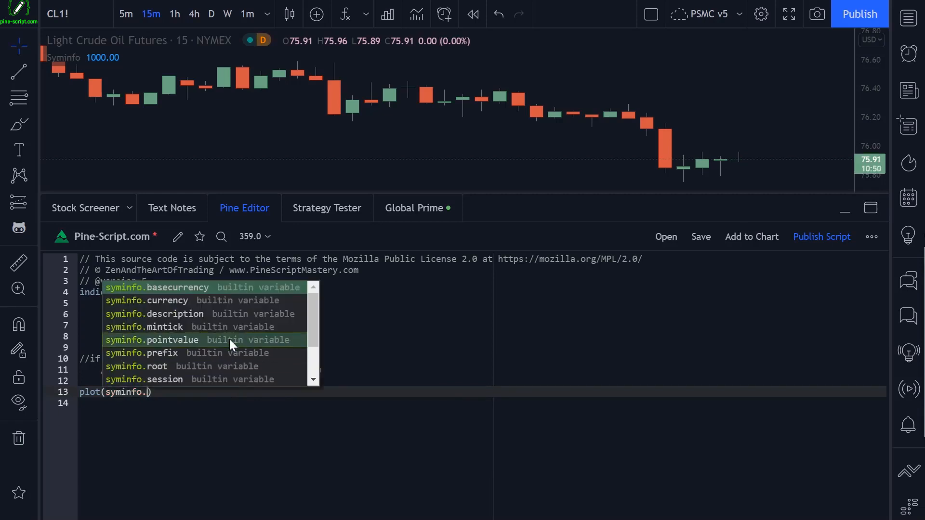
- Read the prefix reference, label the last bar with syminfo.prefix and load OANDA EURUSD
click(141, 352)
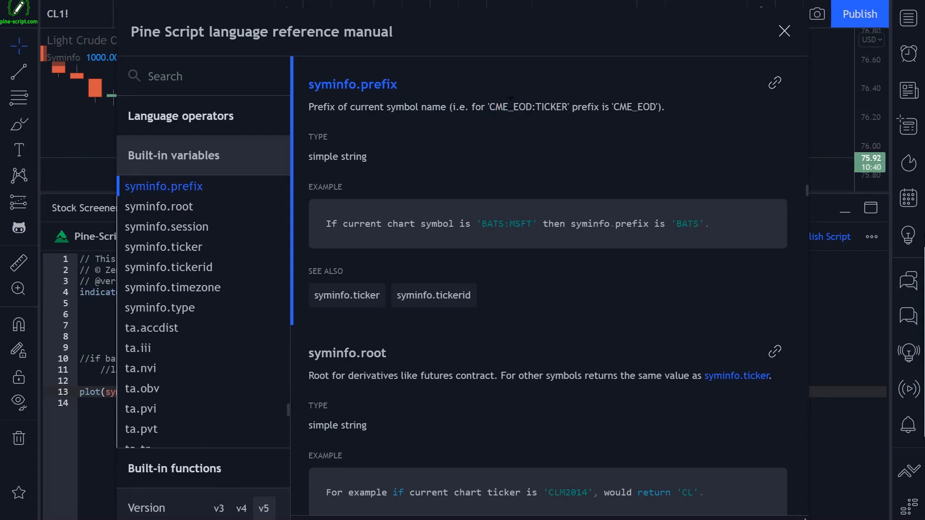
click(785, 31)
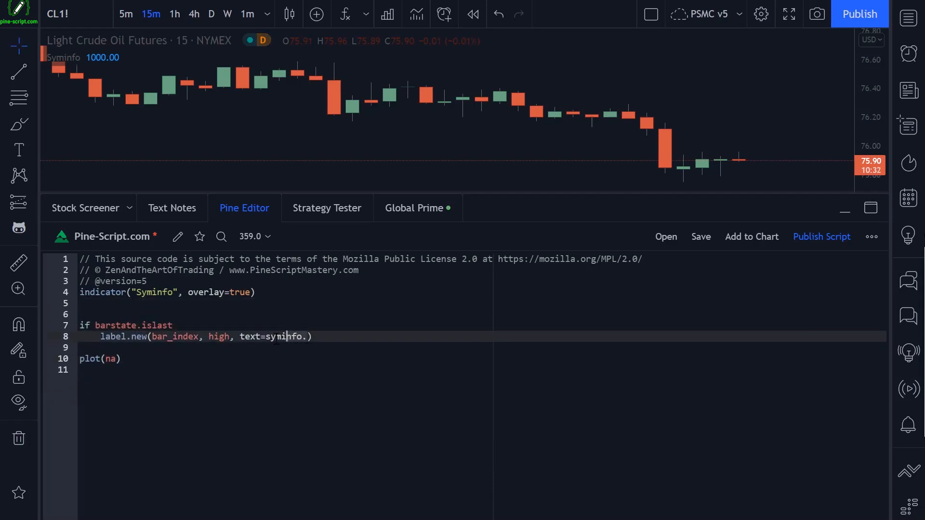
text(prefix)
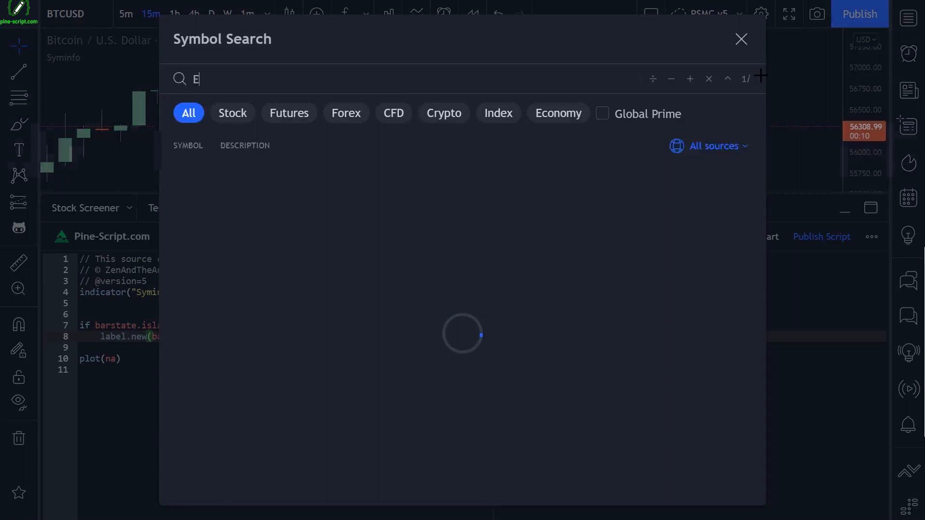
text(URUSD)
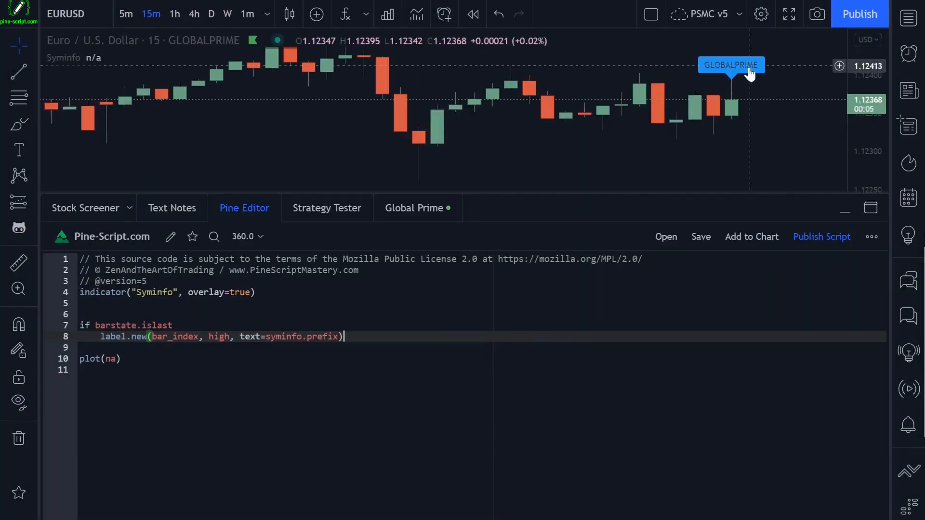
click(65, 14)
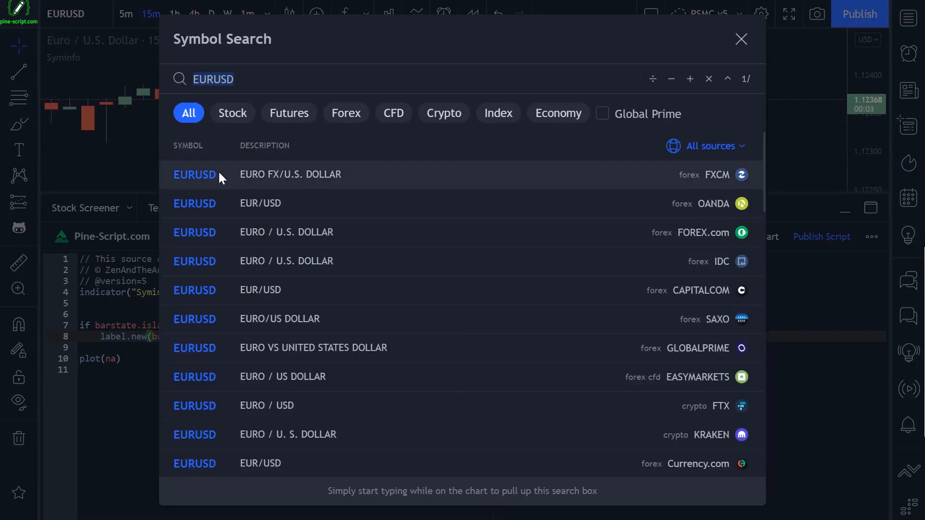
text(OA)
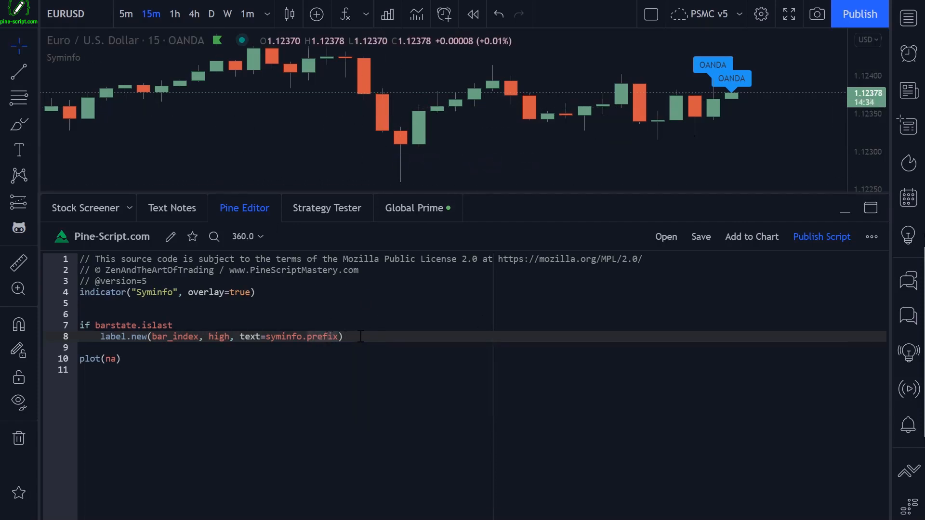
- Replace prefix with syminfo.root as the label text
key(Backspace)
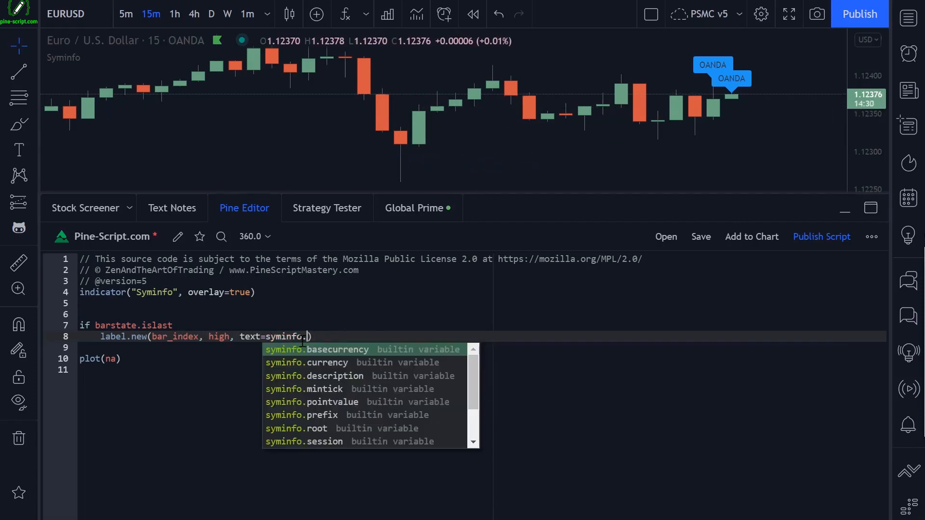
mouse_move(307, 377)
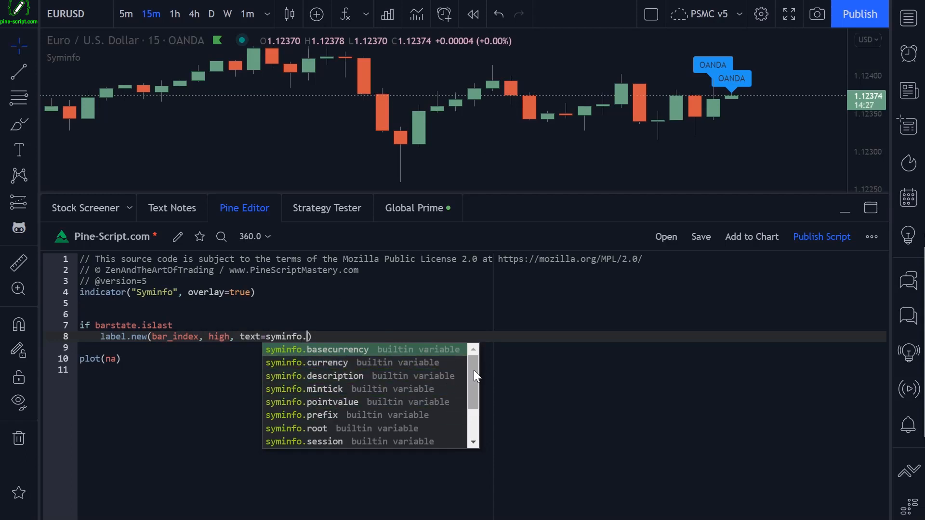
click(297, 428)
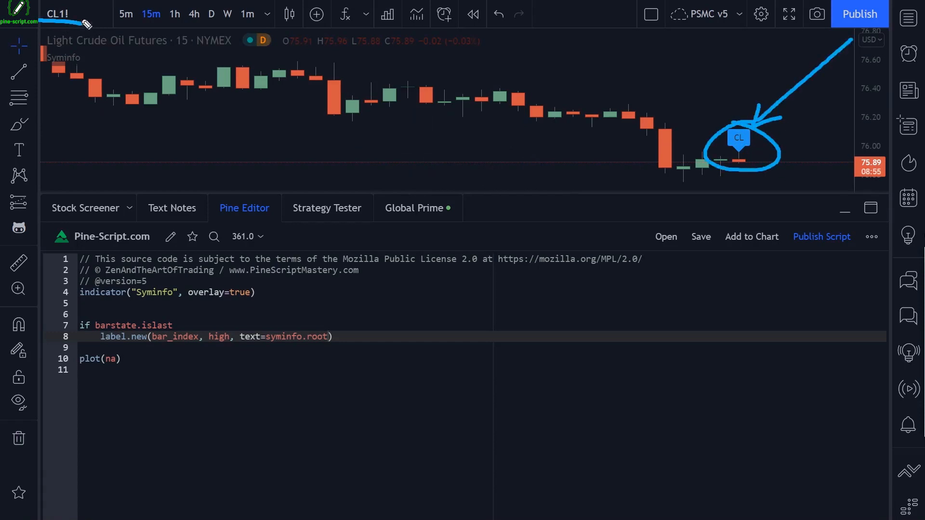
- Load S&P 500 E-mini futures (ES1!) via Symbol Search filtered to Futures, so the syminfo.root label reads ES
click(57, 14)
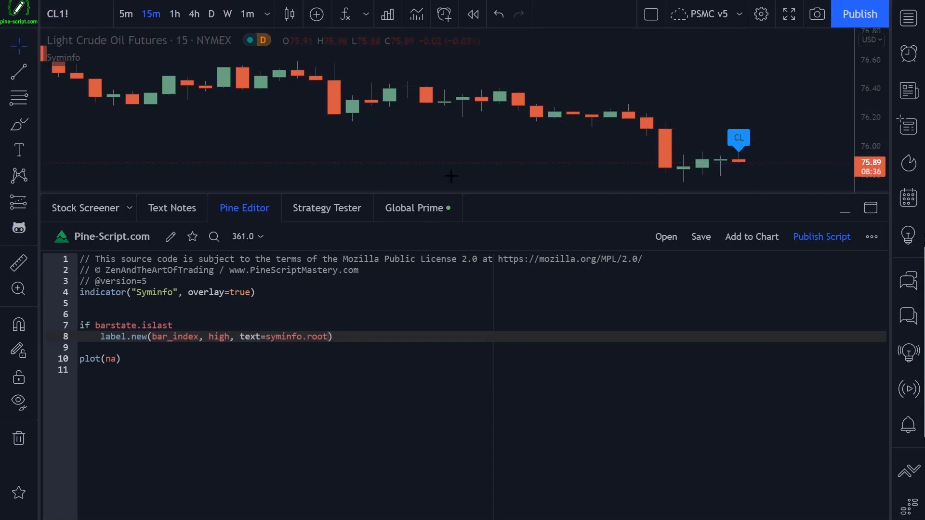
click(57, 14)
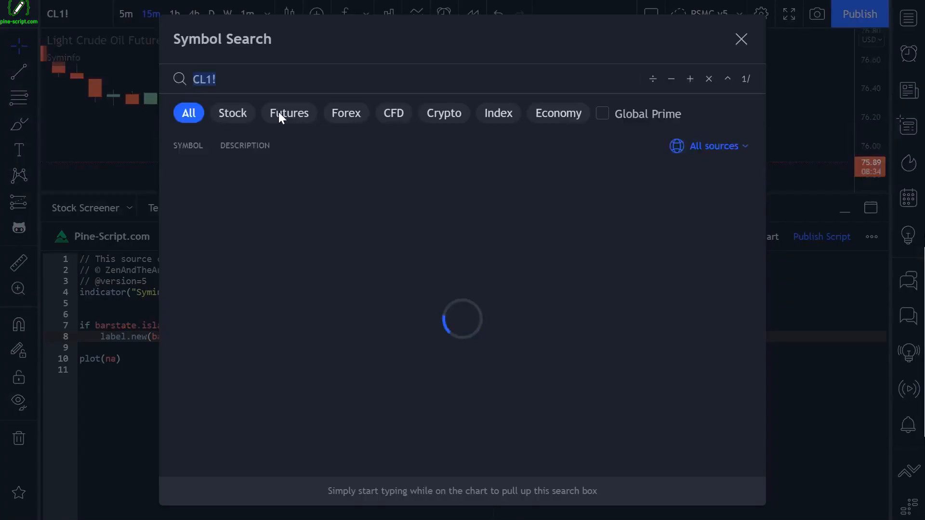
click(288, 113)
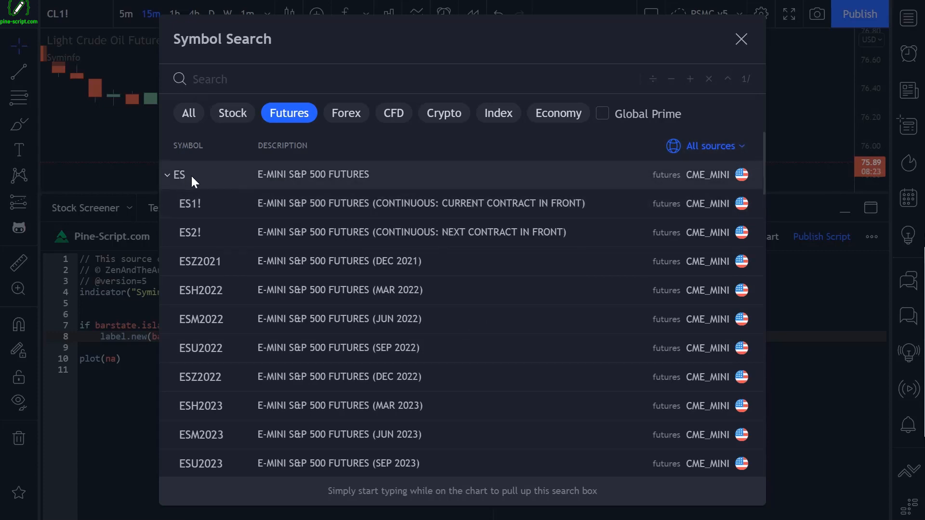
click(190, 204)
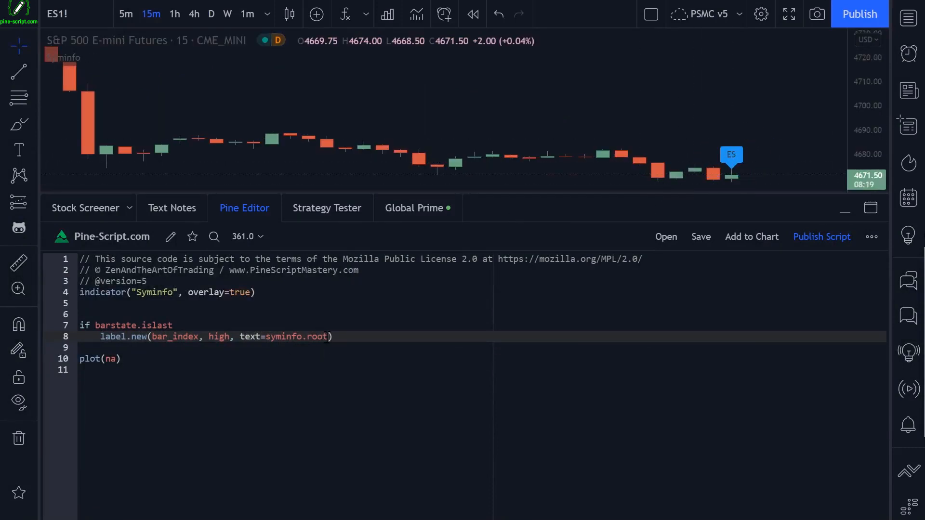
mouse_move(296, 338)
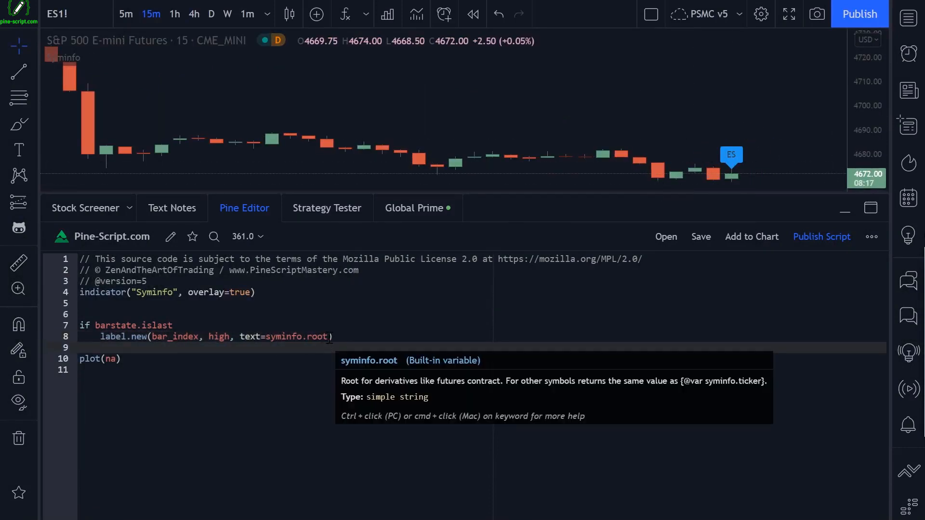
key(Backspace)
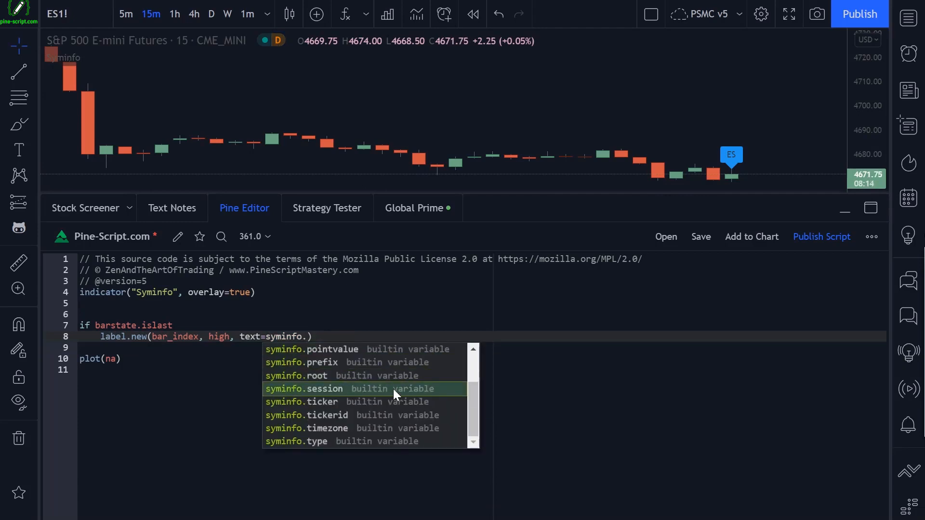
- Use syminfo.session as the label text and reach the Session setting under Chart settings > Symbol
click(304, 389)
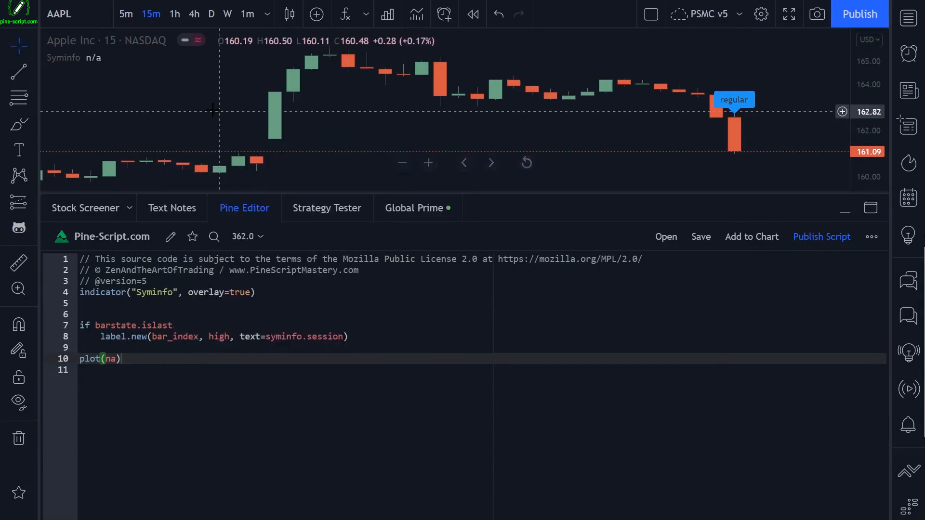
click(760, 13)
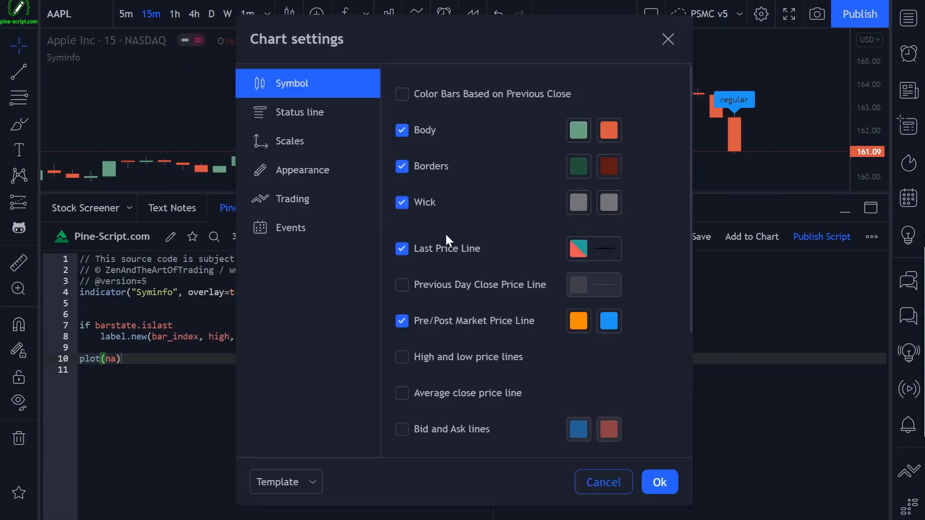
scroll(down, 3)
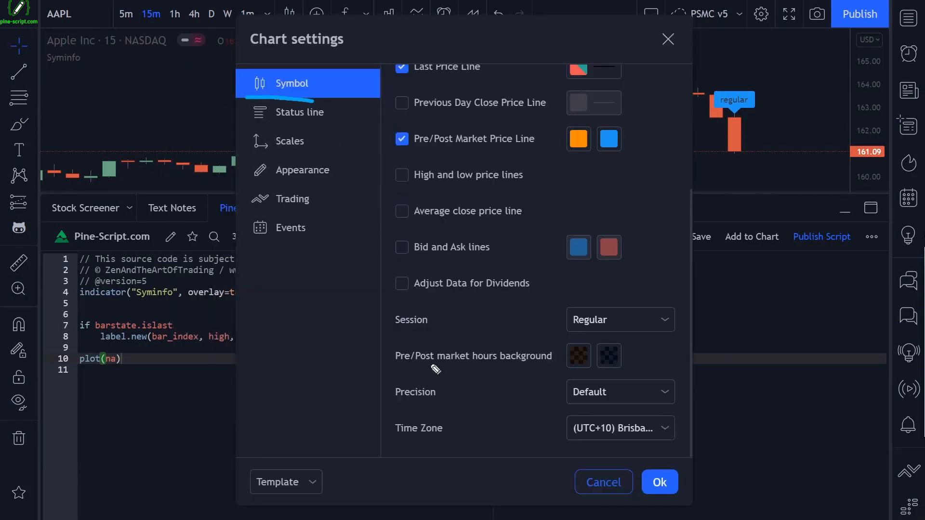
mouse_move(619, 347)
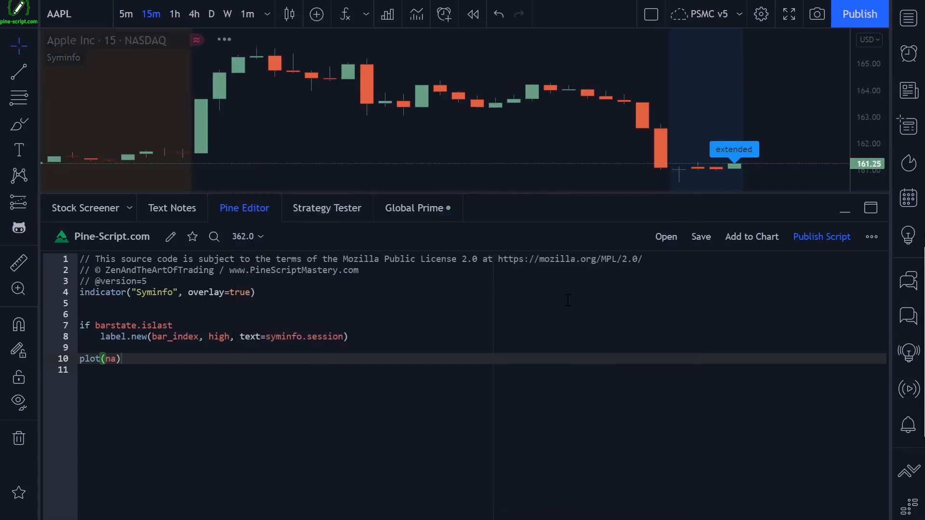
mouse_move(740, 135)
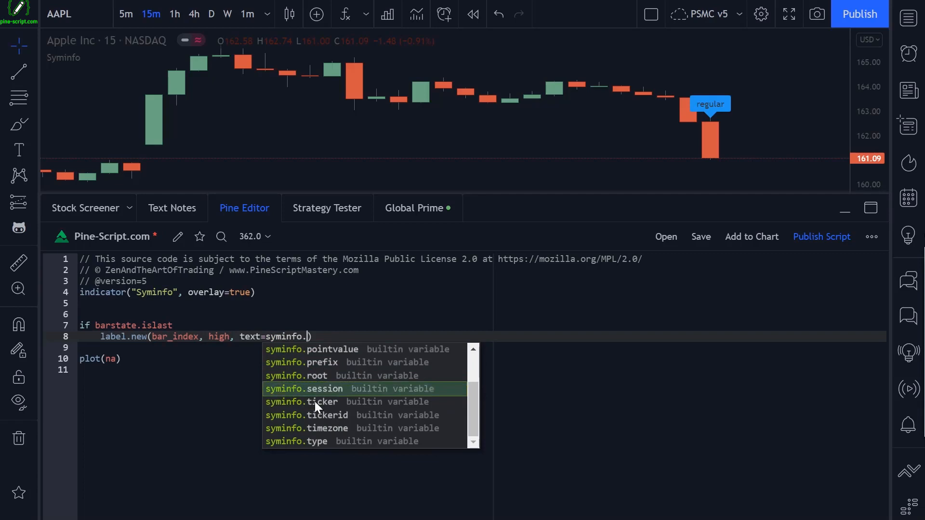
- Label the last bar with syminfo.ticker and save so the chart label updates
click(301, 402)
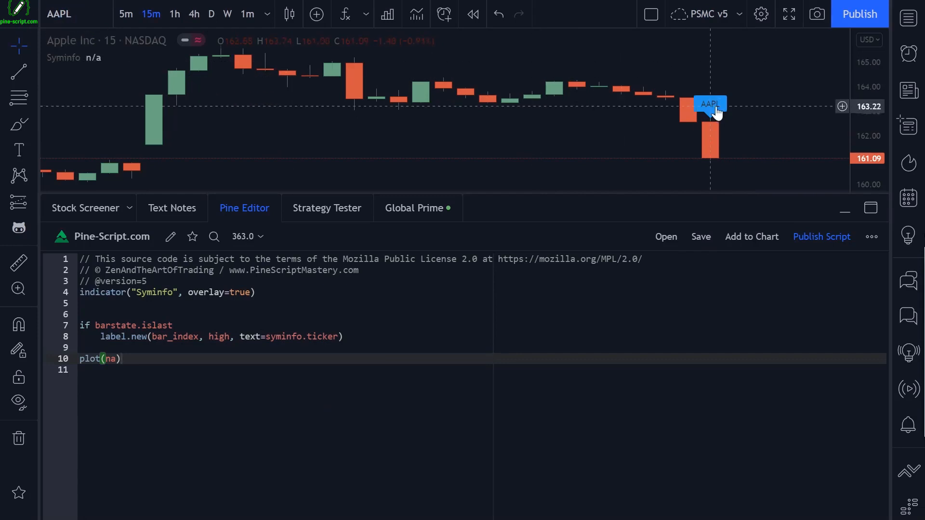
click(441, 337)
text(id)
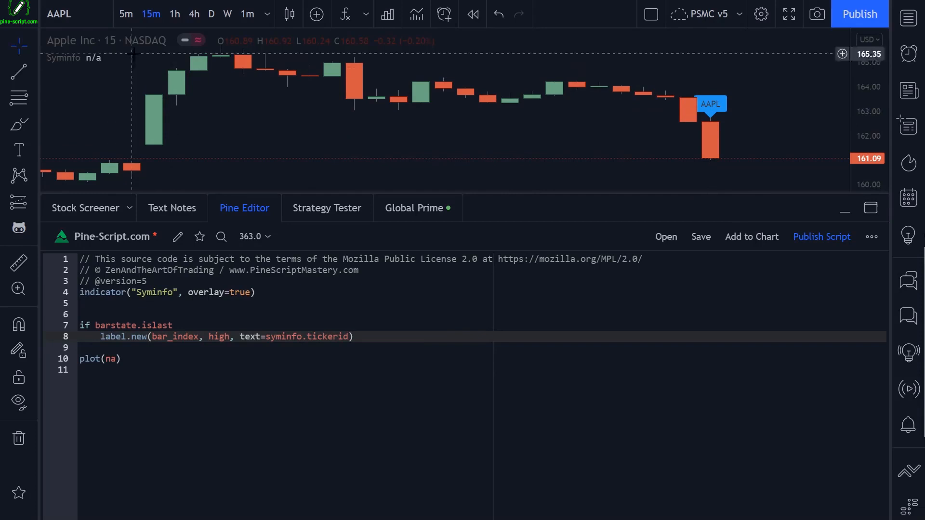
mouse_move(787, 116)
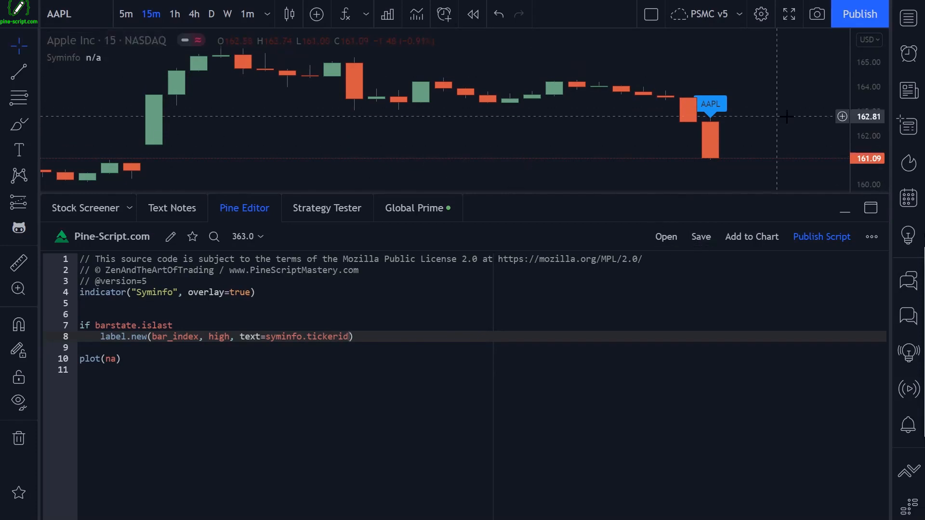
mouse_move(220, 41)
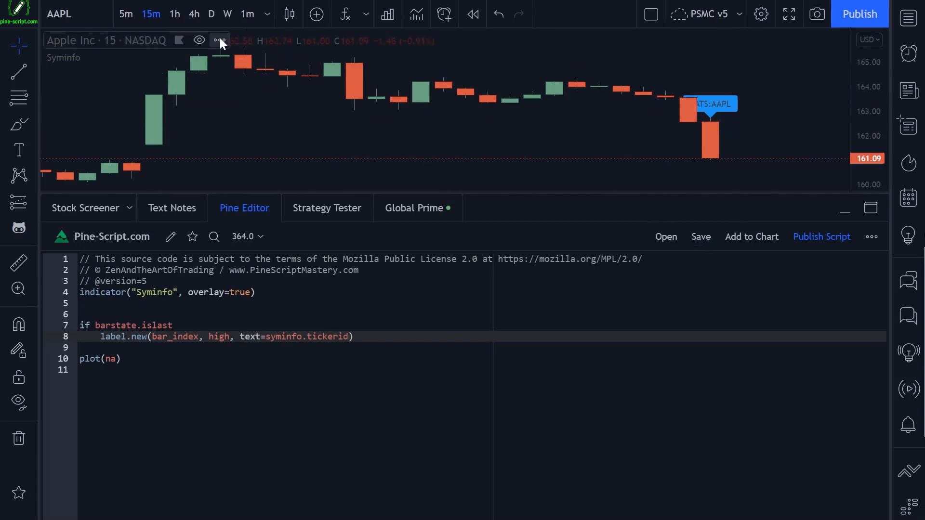
click(219, 40)
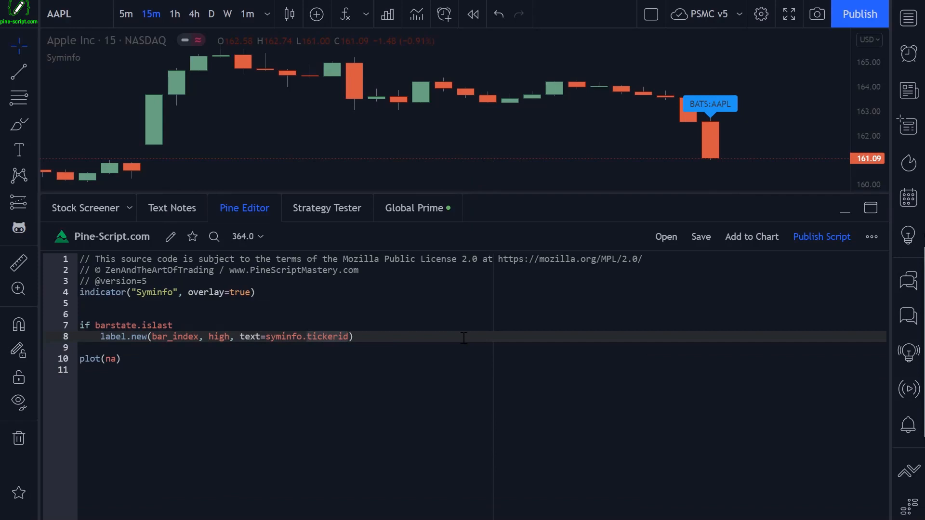
key(BackSpace)
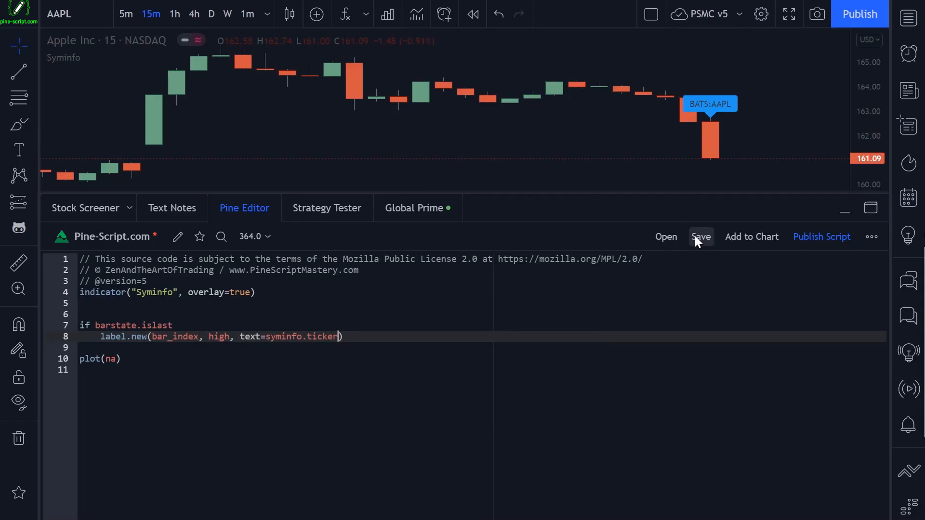
click(59, 13)
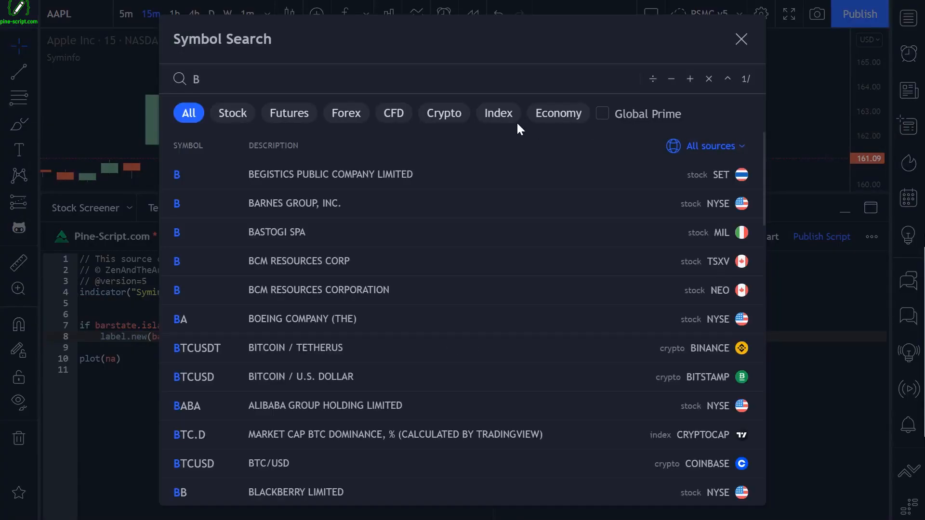
- Load BTCUSD and switch the label to syminfo.tickerid, reading BINANCE:BTCUSD
text(TCUSD)
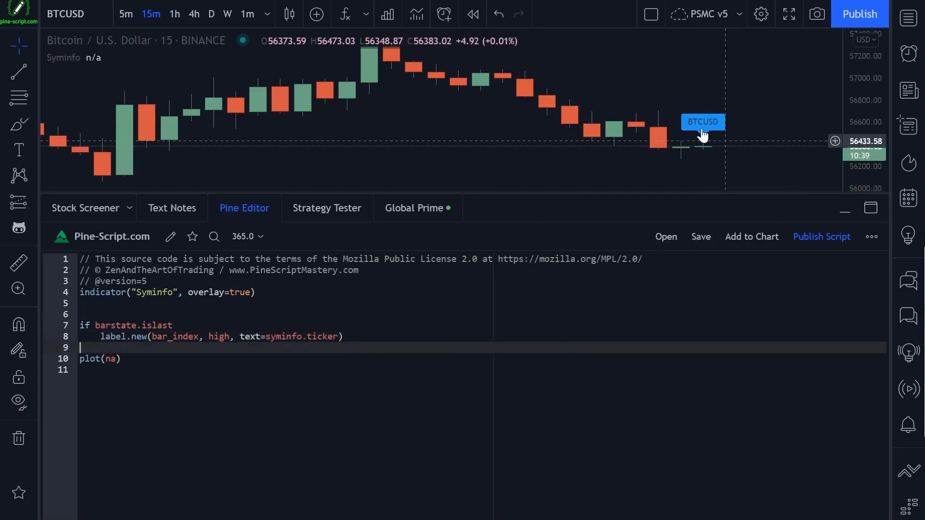
text(id)
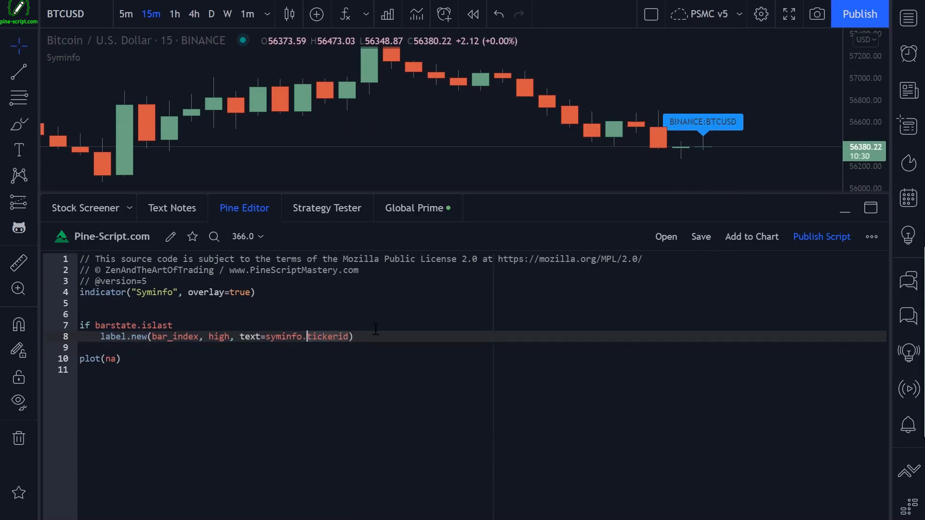
mouse_move(327, 337)
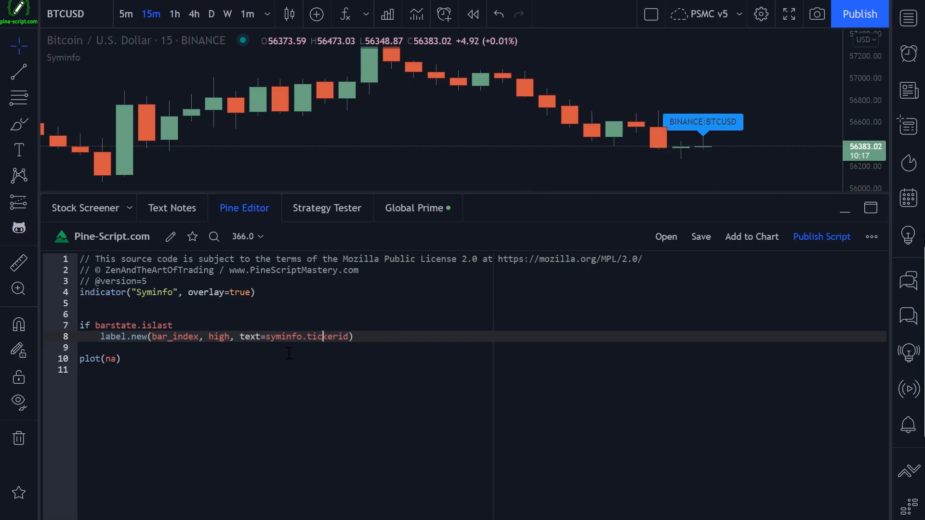
key(BackSpace)
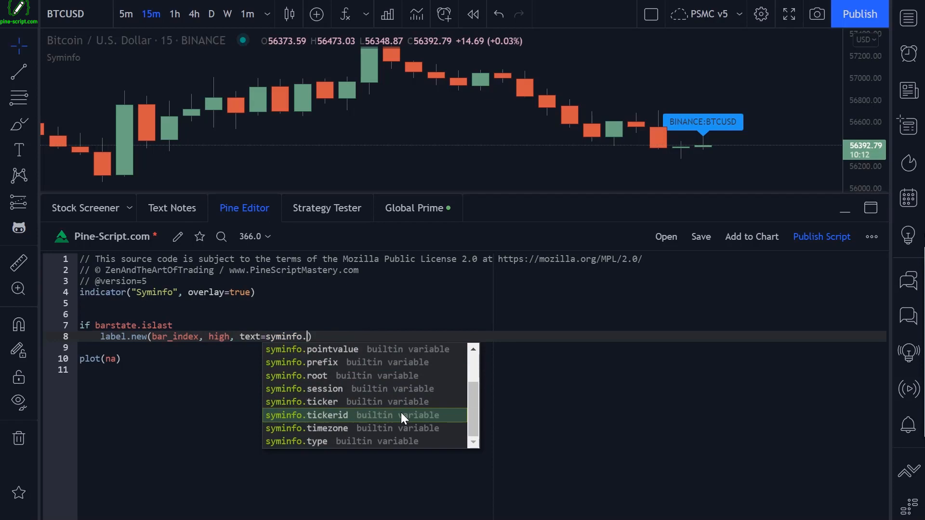
mouse_move(344, 441)
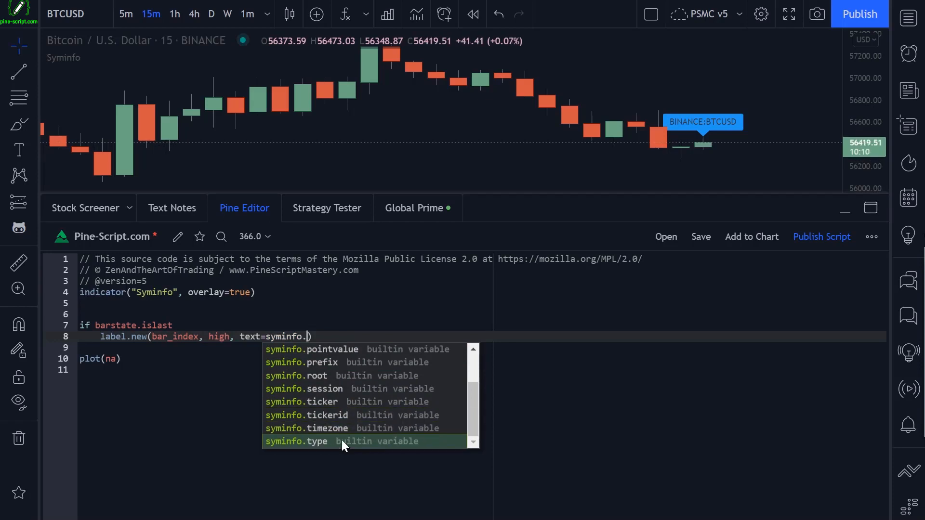
- Use syminfo.timezone as the label, save, and load EURUSD to show America/New_York
click(306, 428)
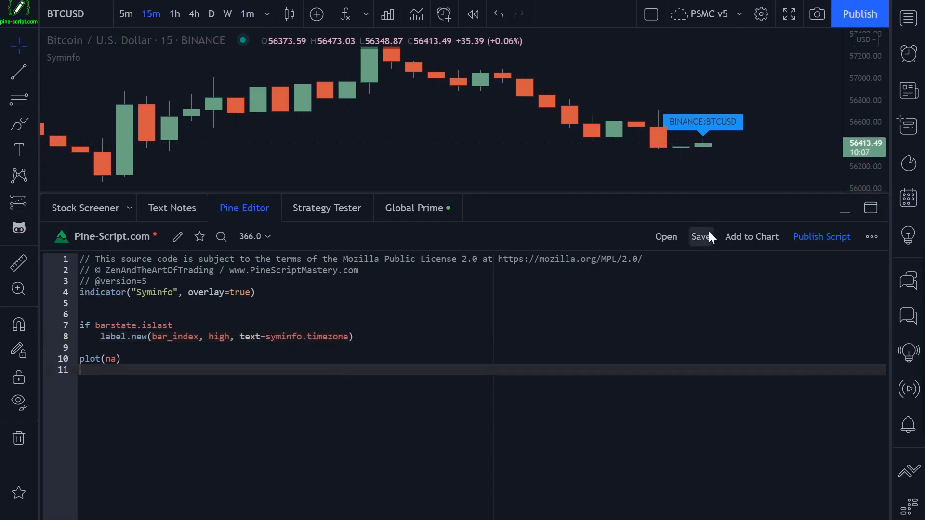
click(701, 237)
text(EURUSD)
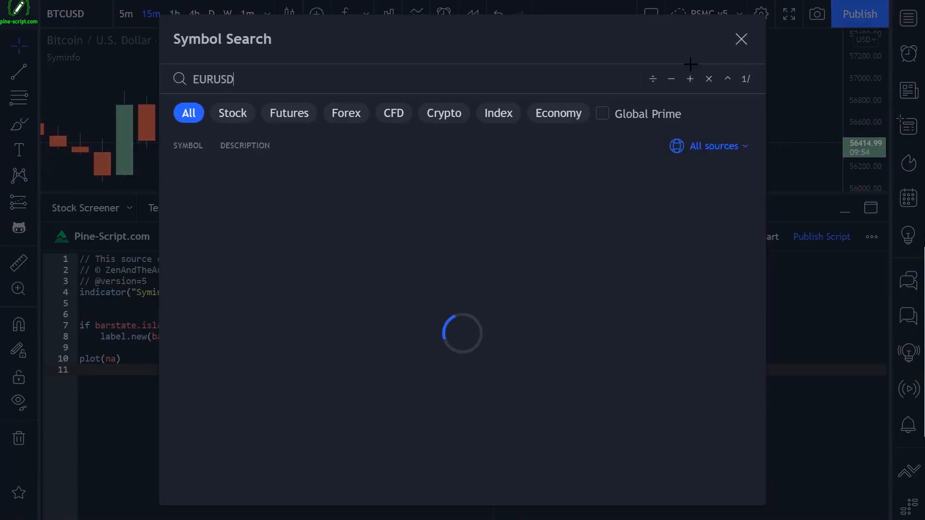
click(741, 38)
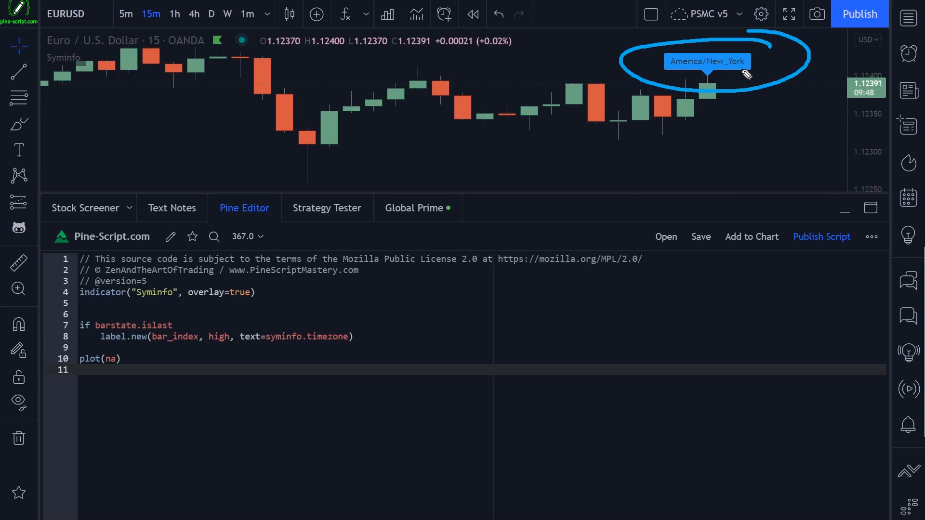
mouse_move(235, 92)
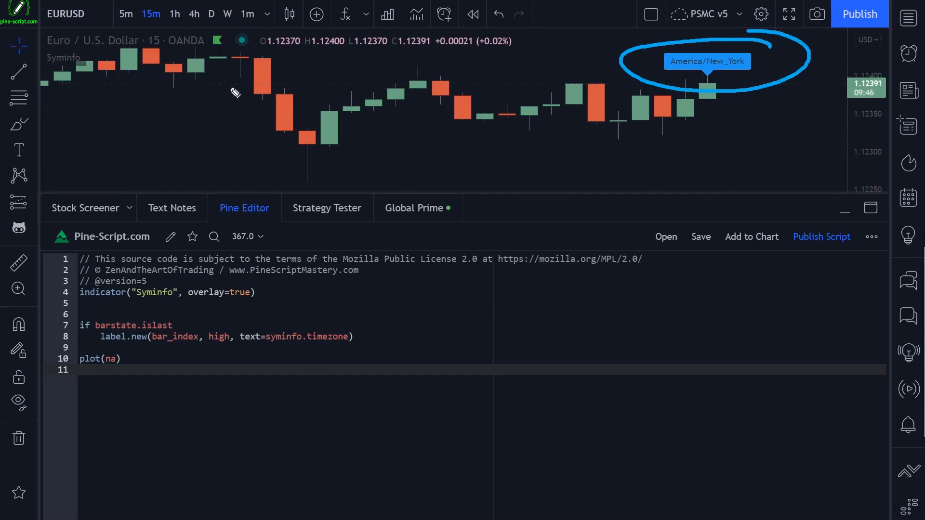
mouse_move(740, 75)
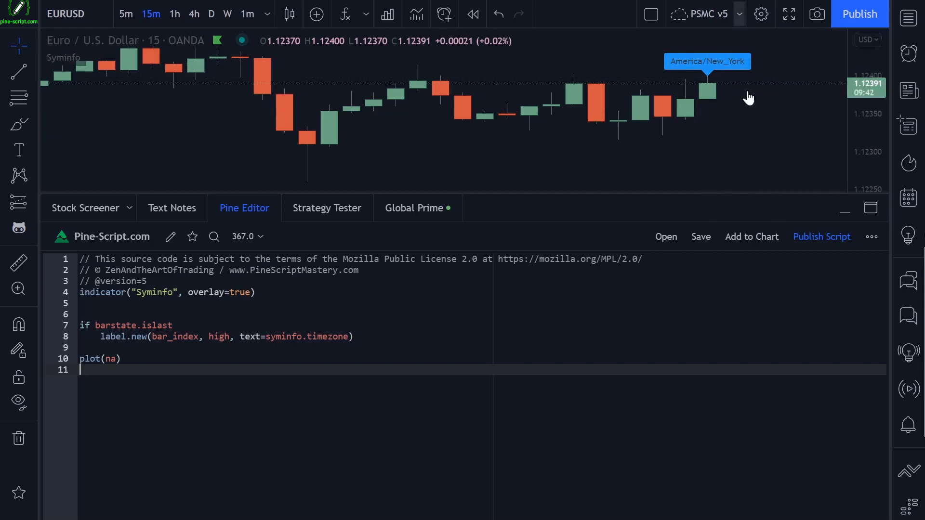
mouse_move(711, 69)
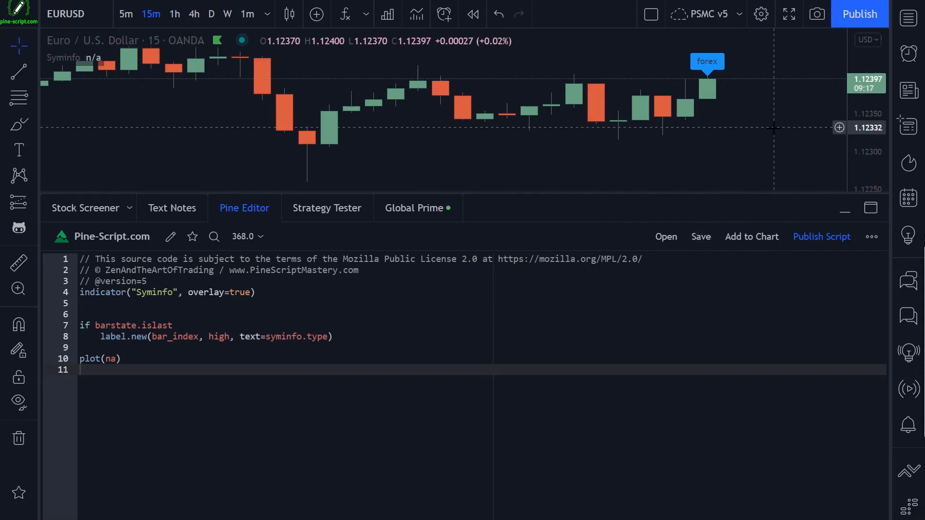
mouse_move(653, 180)
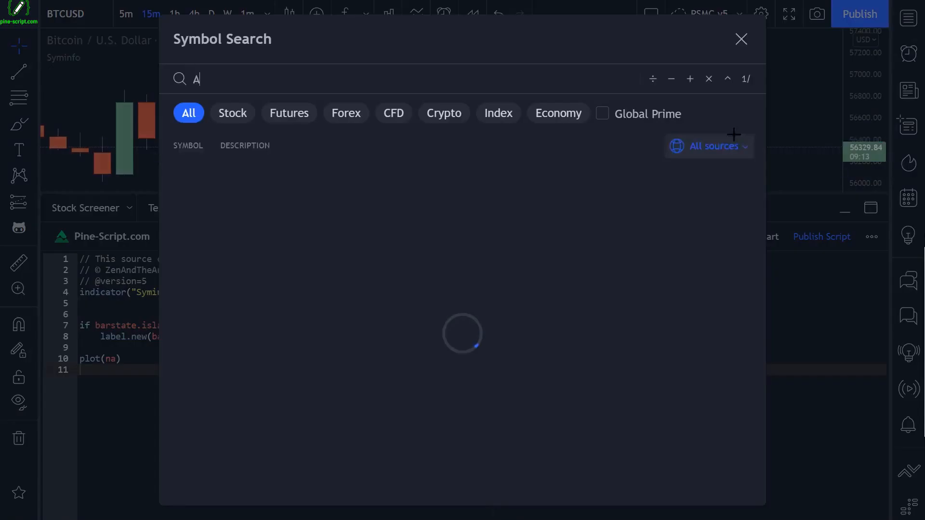
- Check the syminfo.type label across symbols, ending on the Chile 10 year bonds CFD reading cfd
text(APL)
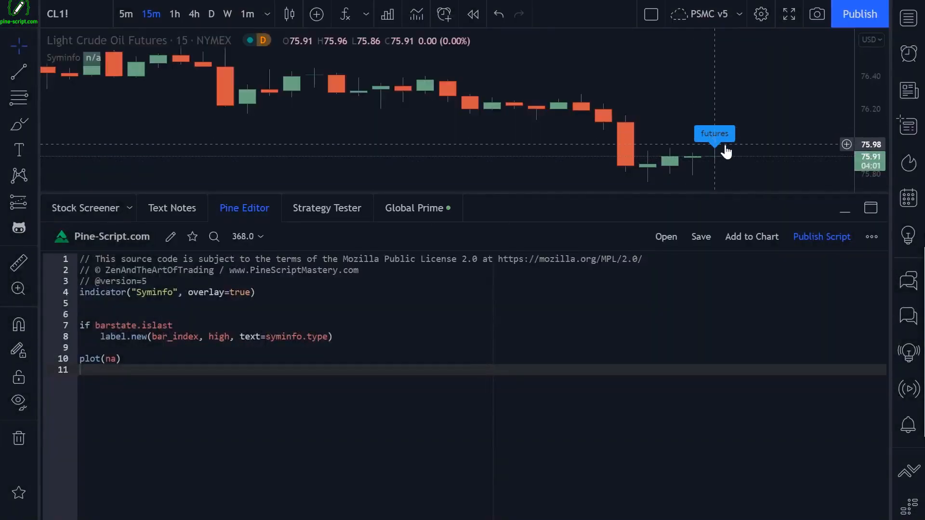
click(57, 14)
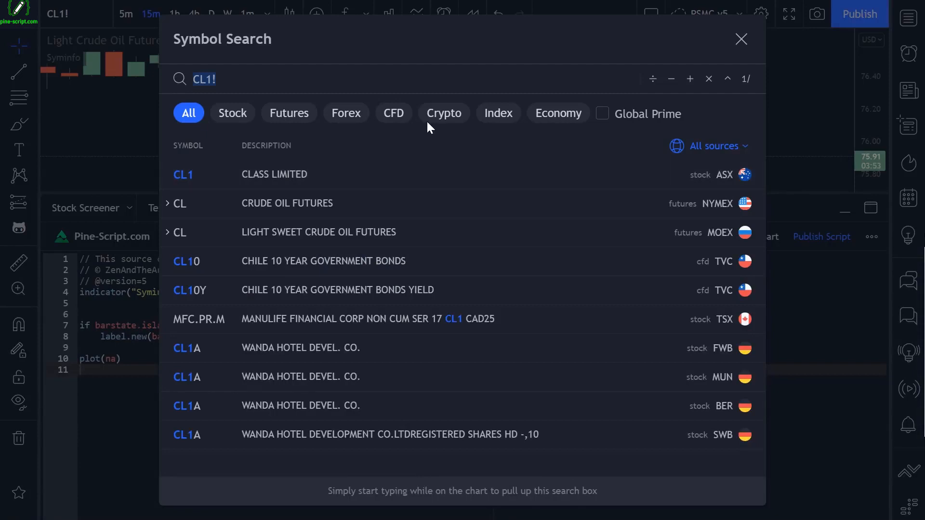
click(186, 261)
text(symi)
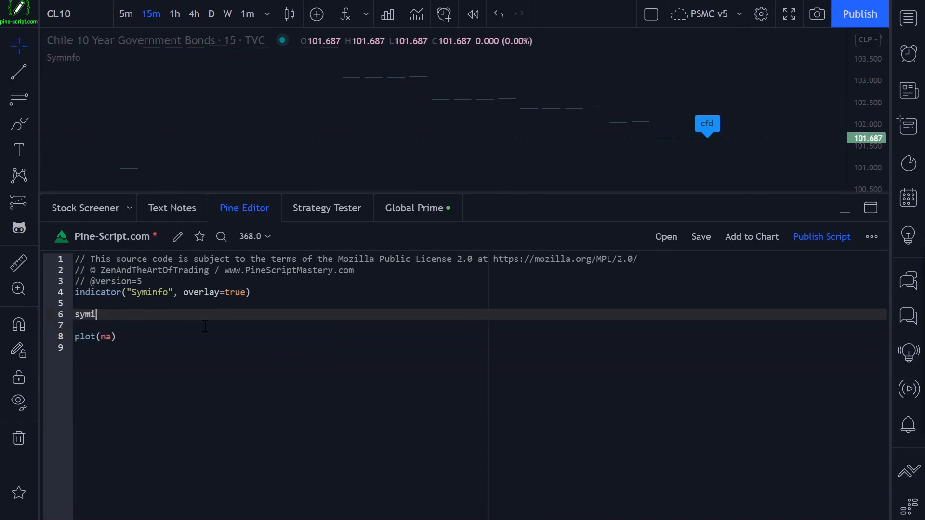
- Reduce line 6 to a bare syminfo. reference and browse its built-in variable suggestions
text(nfo.)
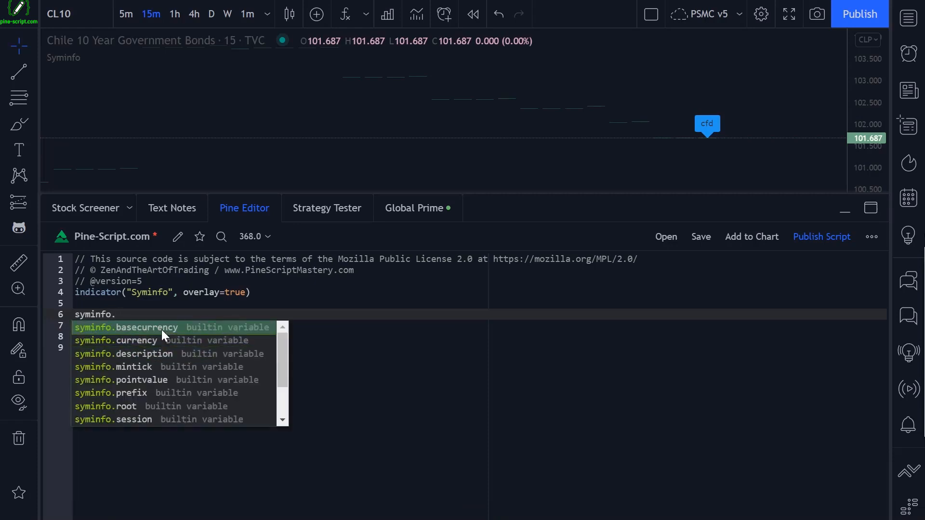
scroll(down, 3)
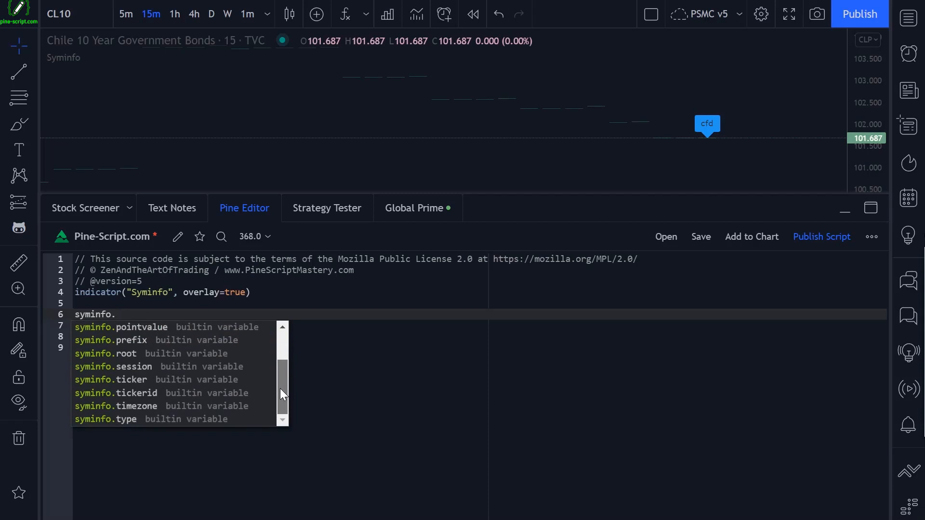